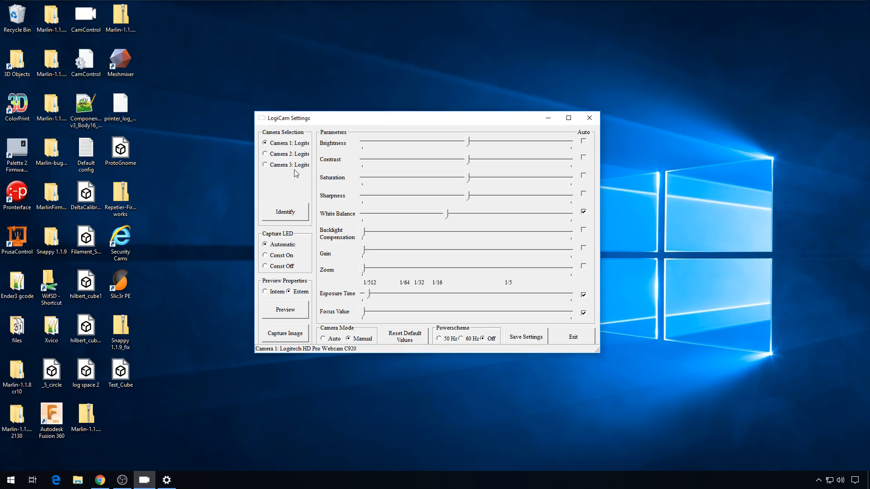
mouse_move(284, 179)
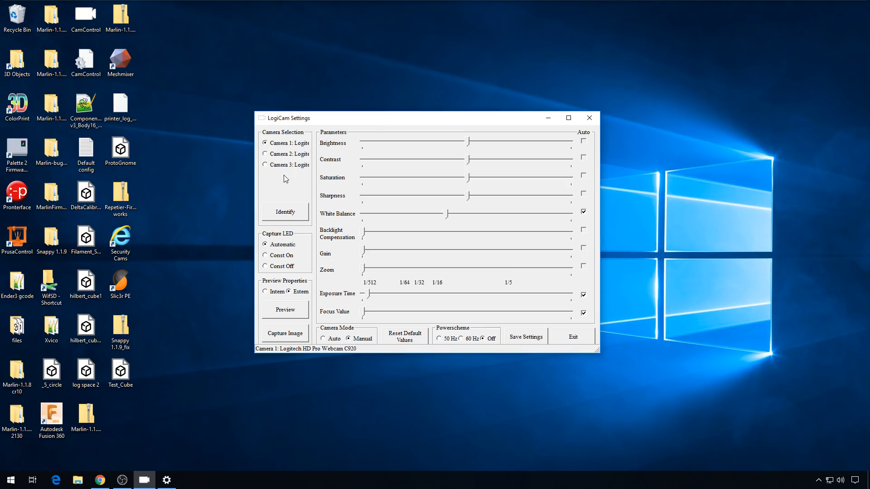
mouse_move(285, 168)
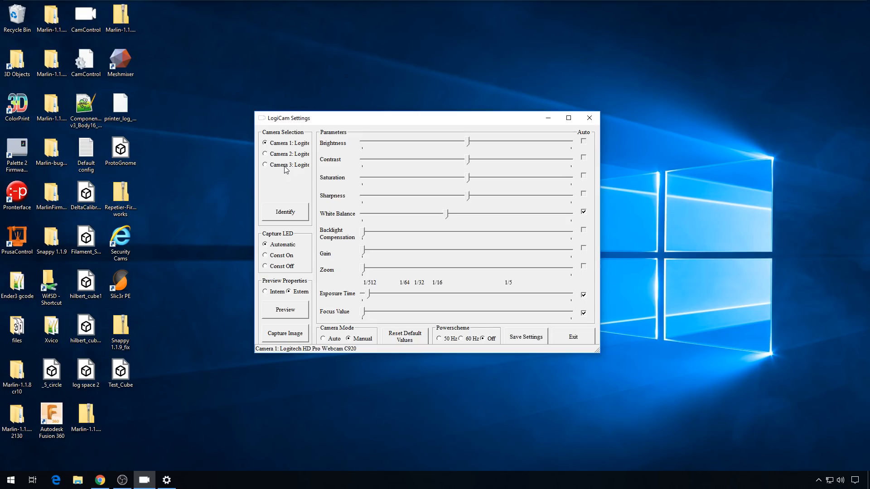
Step: Start Camera 1's preview and drag manual focus down to 0, then up to 25
left_click(285, 310)
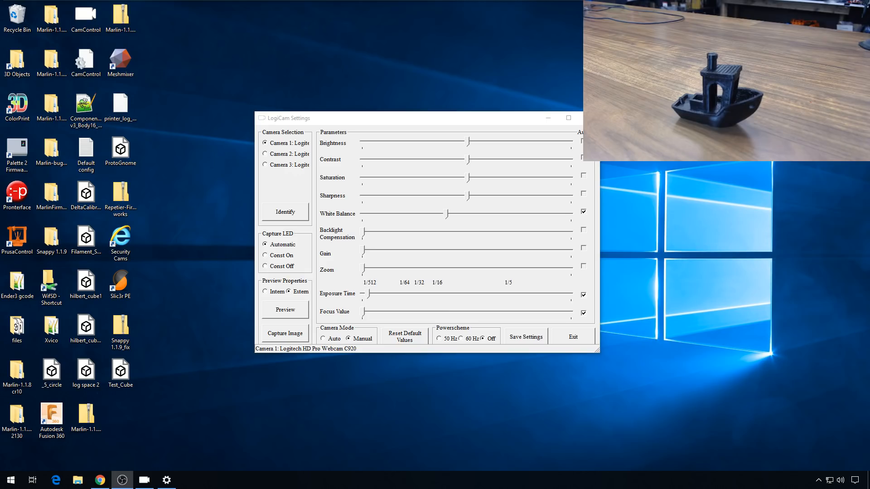
mouse_move(314, 139)
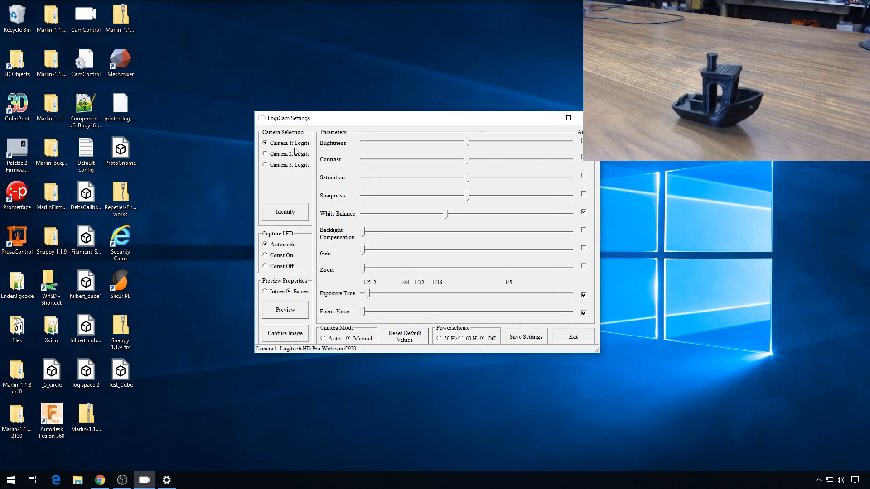
mouse_move(363, 317)
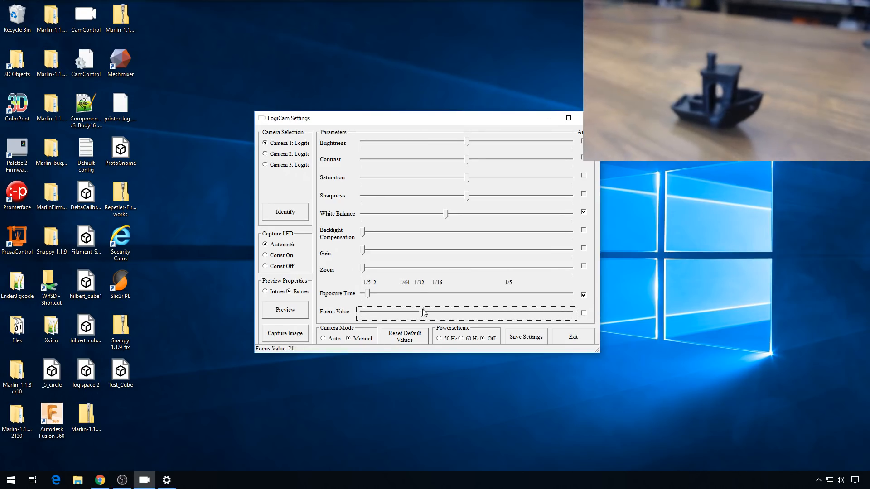
left_click_drag(423, 312, 361, 312)
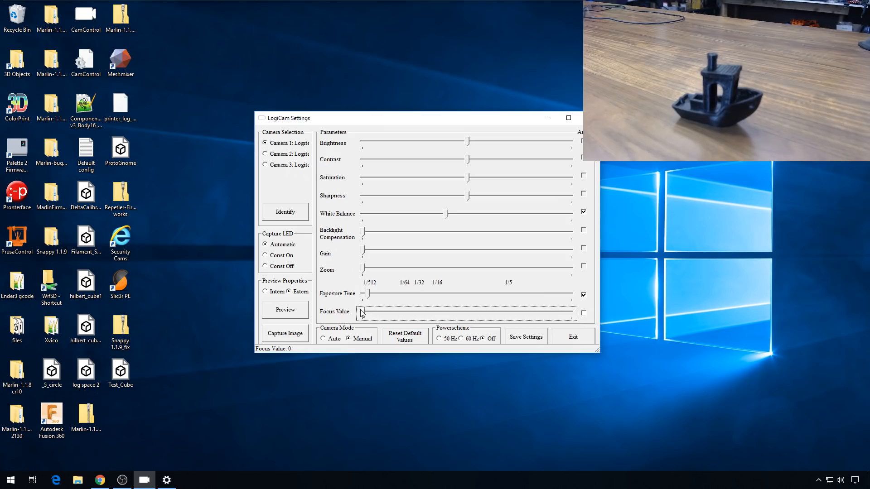
left_click_drag(362, 313, 377, 313)
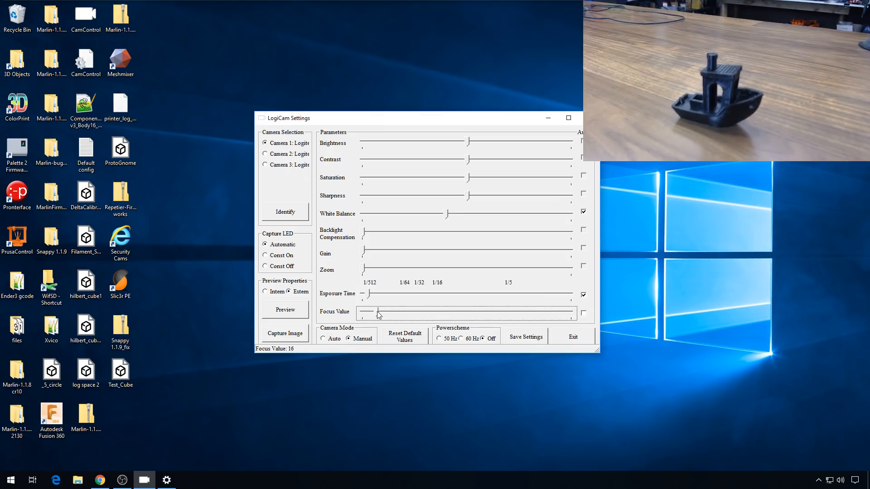
left_click_drag(376, 314, 382, 305)
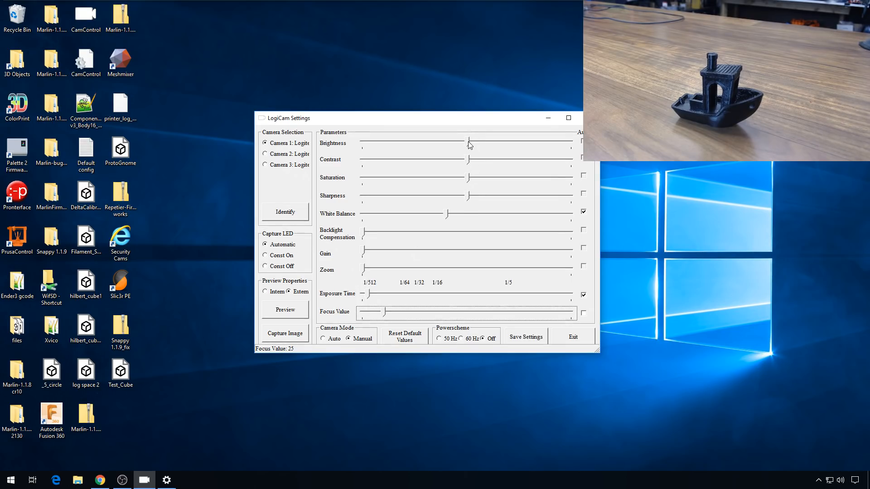
Step: Take white balance off automatic and lower it to about 4013
left_click(468, 160)
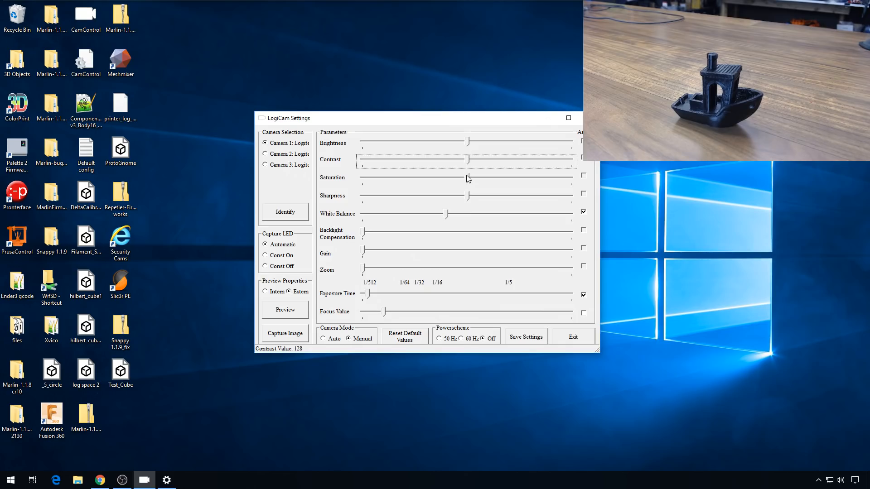
mouse_move(301, 354)
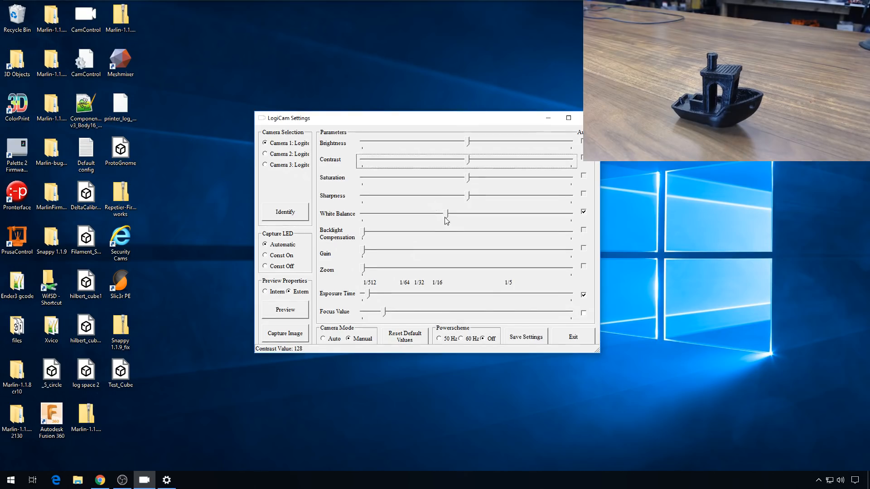
left_click_drag(448, 214, 447, 213)
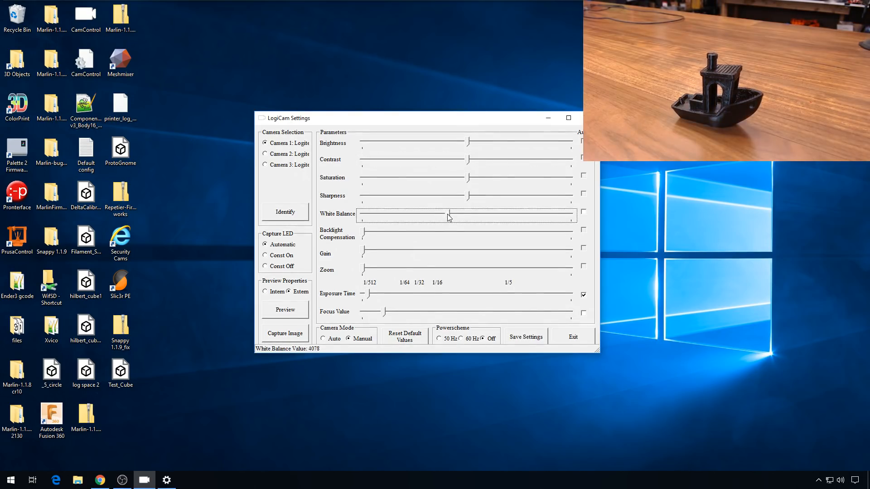
left_click_drag(449, 215, 446, 215)
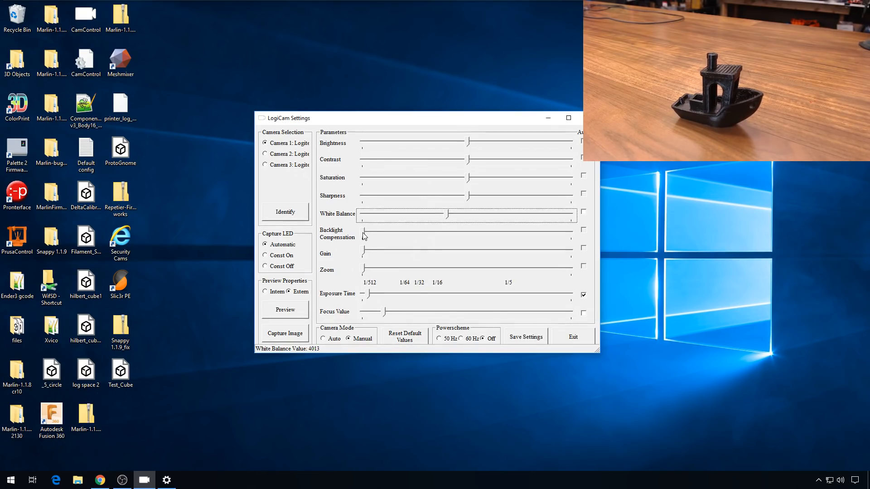
left_click(363, 235)
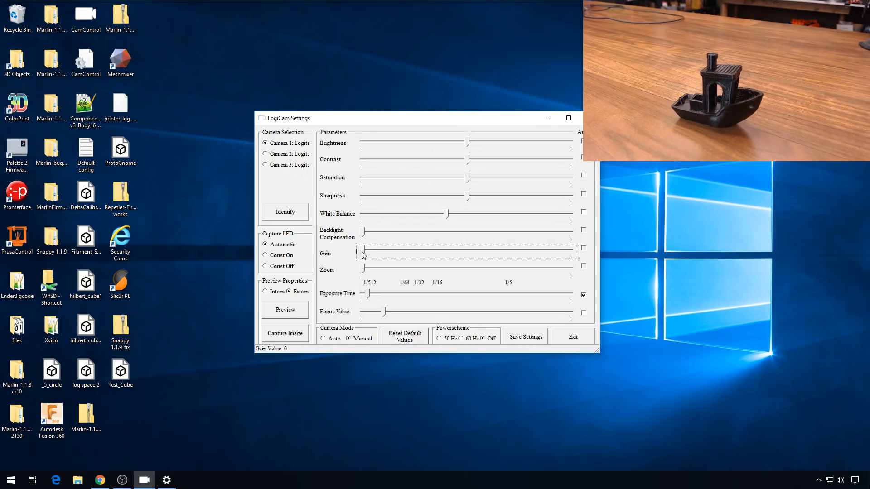
Step: Test the zoom slider, return it to 100, and take exposure time off automatic
left_click(365, 271)
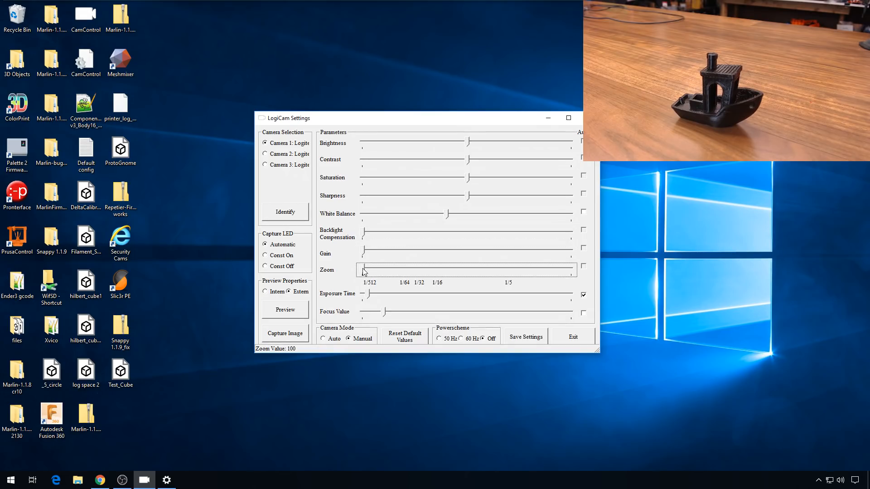
left_click_drag(363, 270, 454, 270)
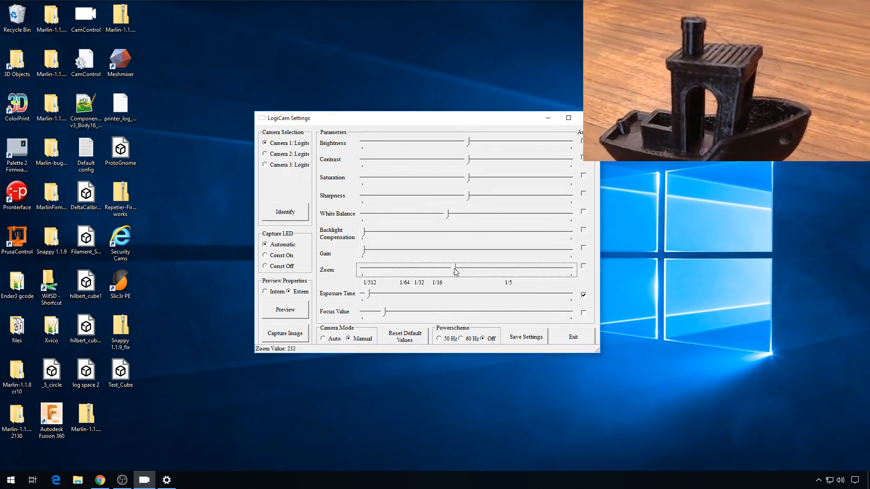
left_click_drag(456, 270, 431, 270)
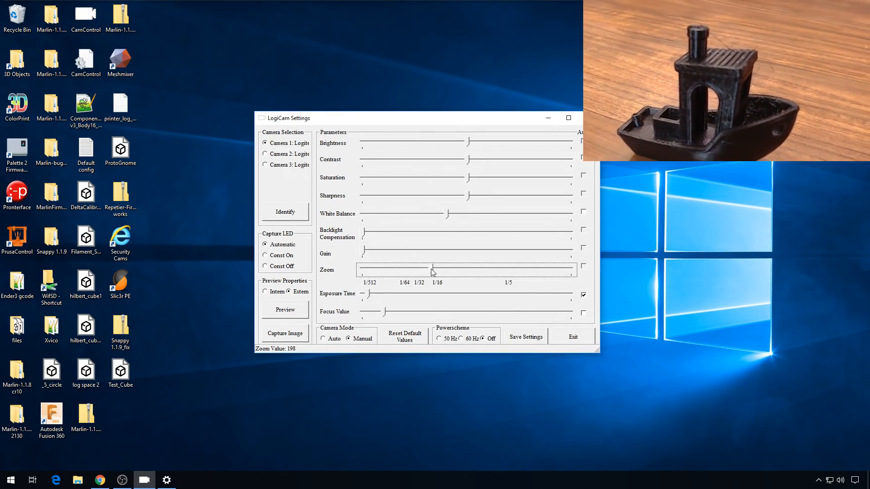
left_click_drag(427, 270, 360, 270)
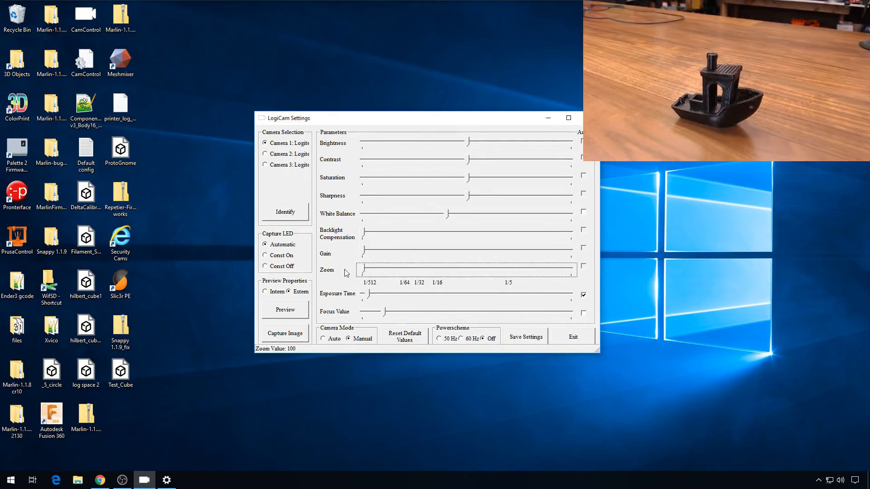
left_click(367, 294)
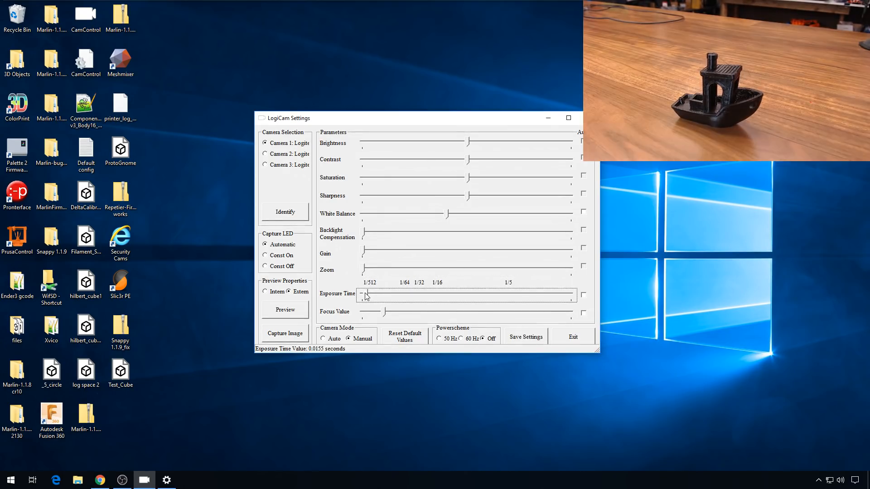
Step: Shorten exposure to 0.0133 seconds and drop focus back to 0
left_click_drag(366, 295, 365, 295)
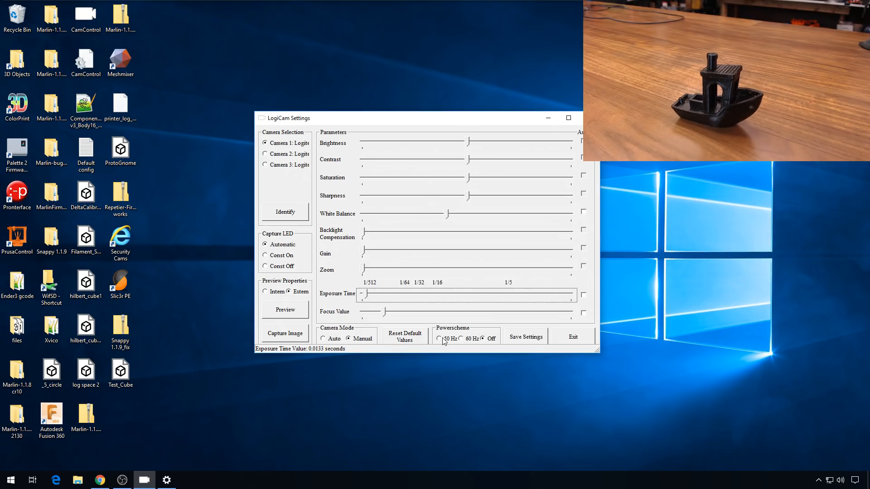
mouse_move(306, 183)
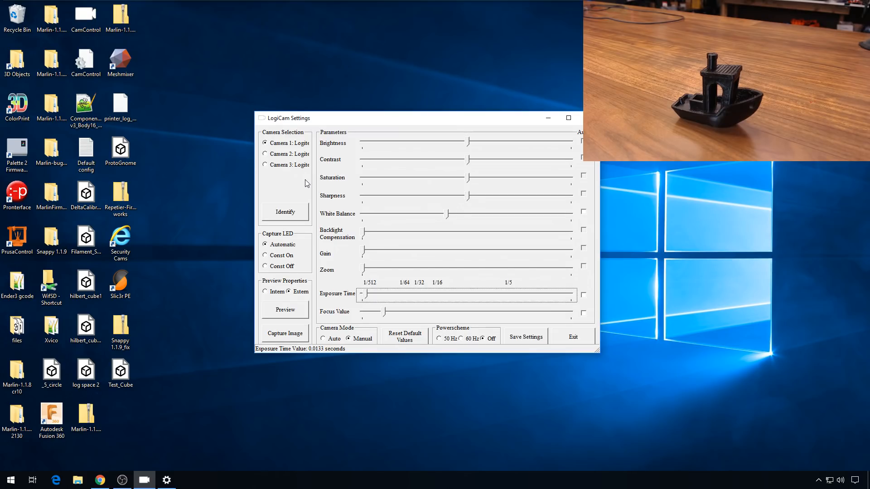
left_click(392, 311)
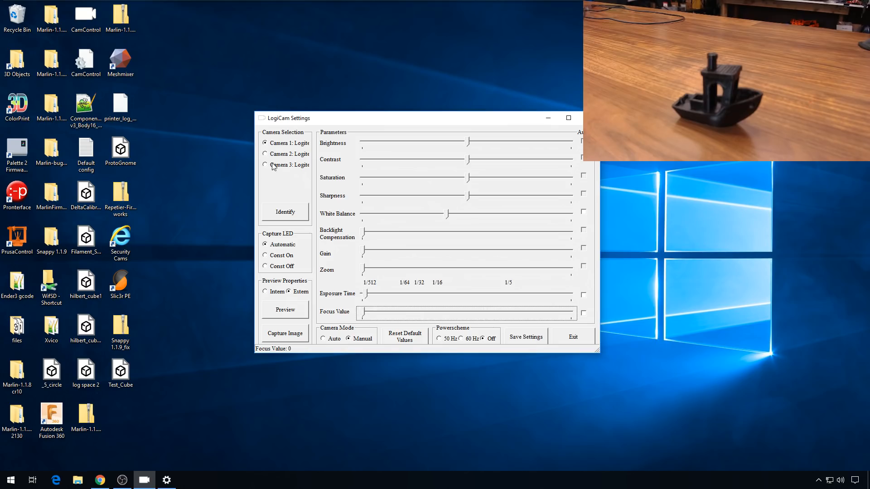
Step: Select Camera 2 and start its preview beneath the first camera's feed
left_click(265, 154)
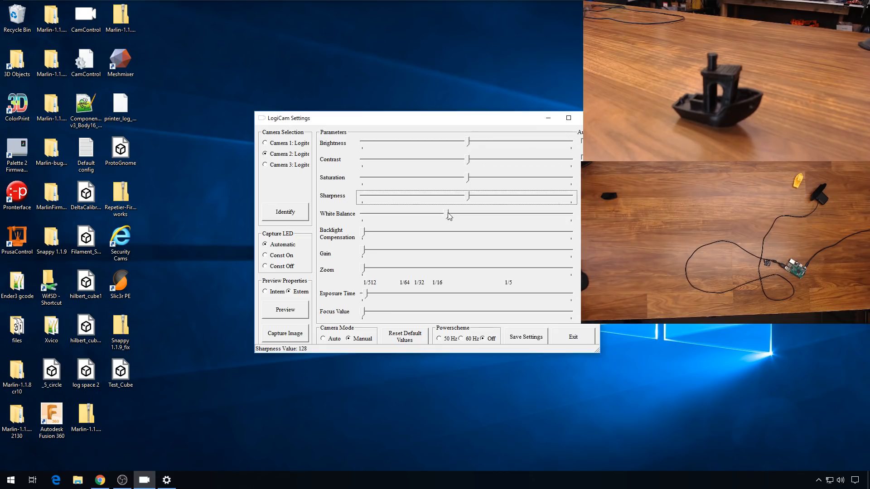
left_click(365, 239)
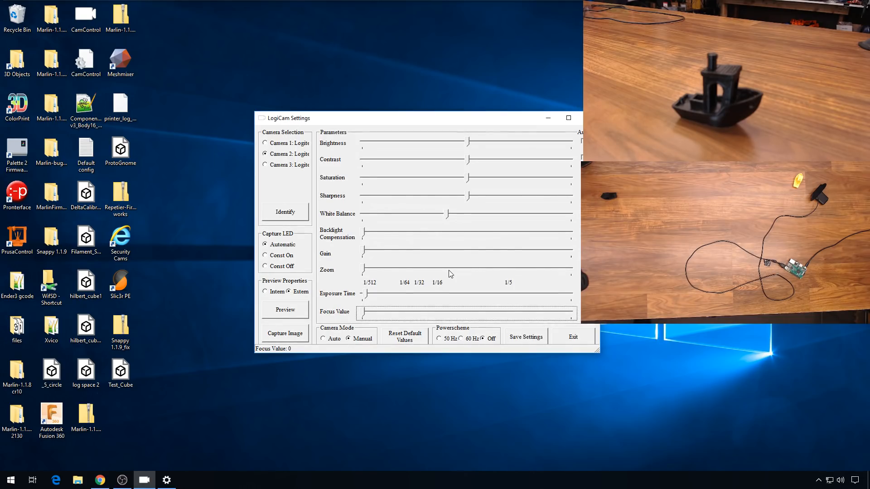
left_click(525, 337)
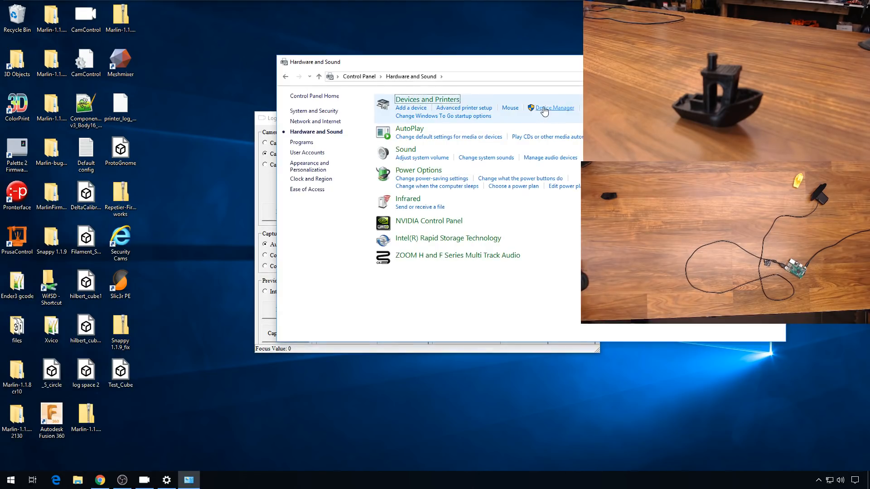
Step: Open Device Manager from Hardware and Sound to inspect the webcams
left_click(553, 108)
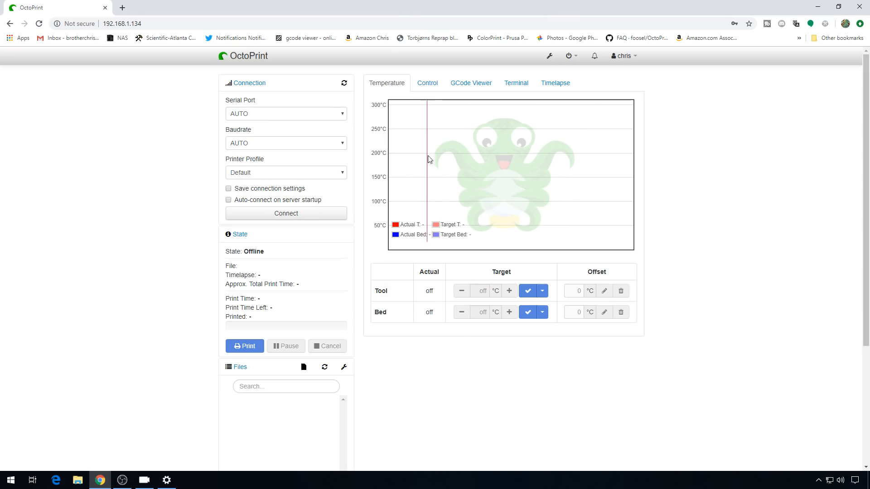
Step: Switch OctoPrint's live view to the Webcam_Black feed
left_click(426, 82)
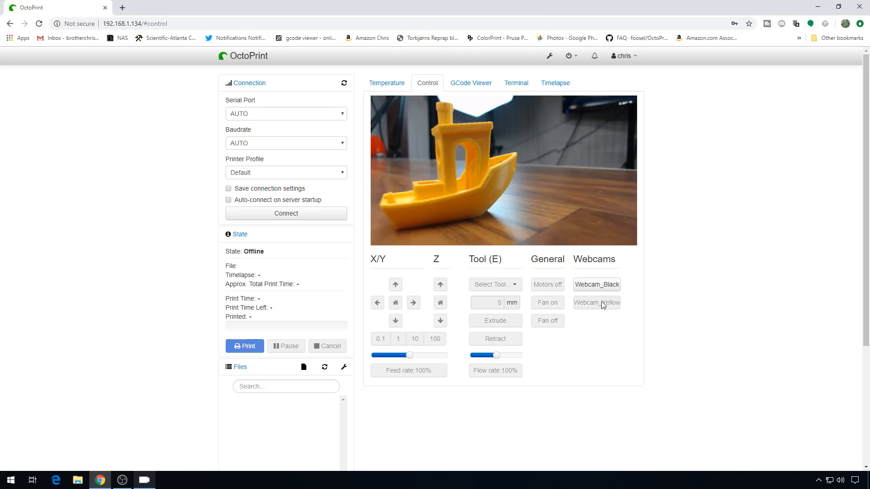
left_click(596, 285)
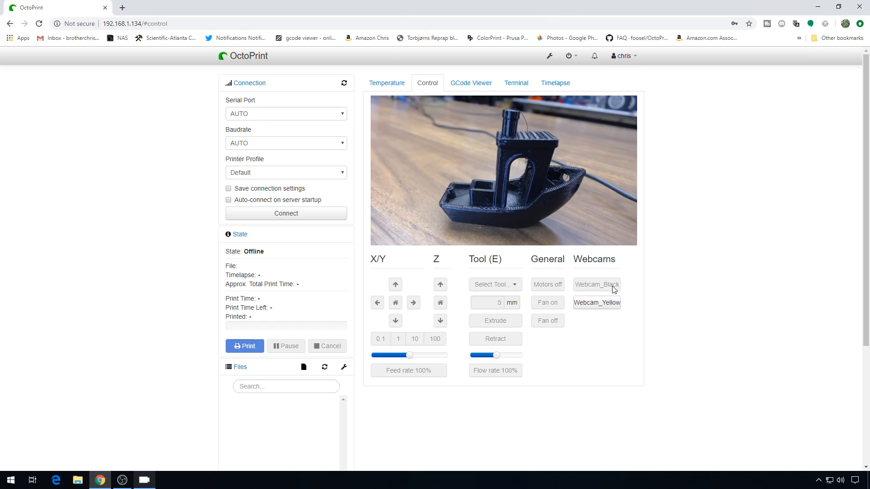
mouse_move(421, 328)
type("192.168.1.1")
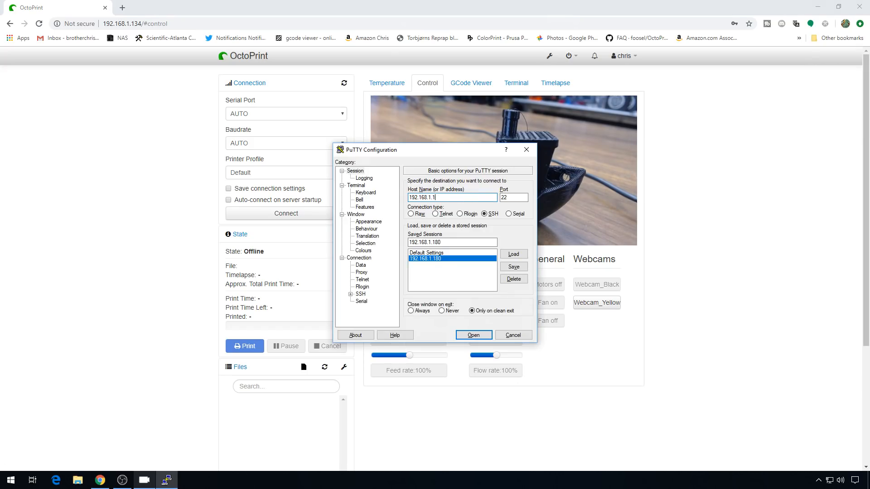
Step: Start the SSH session to the OctoPi and log in as pi
left_click(472, 335)
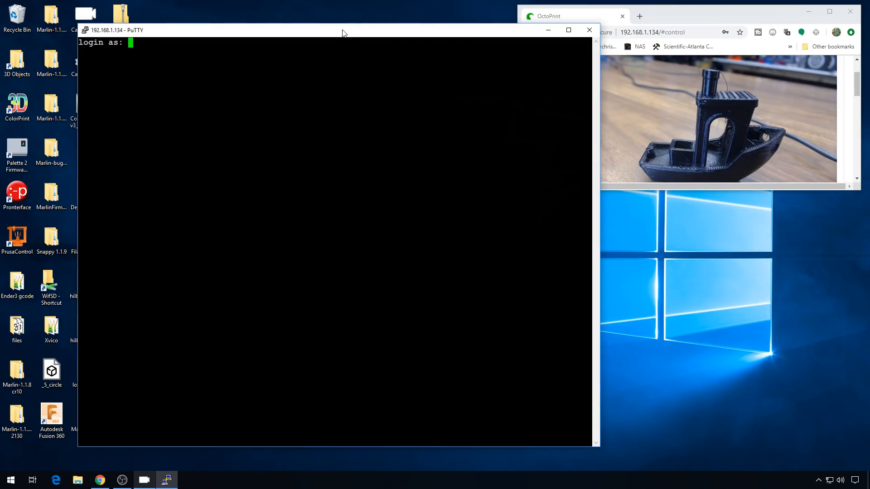
type("pi")
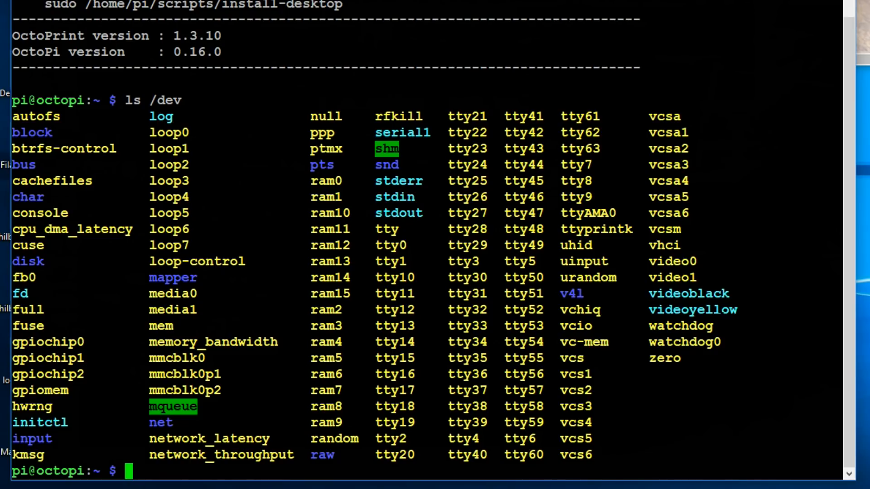
Step: Change directory to /etc/udev/rules.d to list the udev rules files
type("cd")
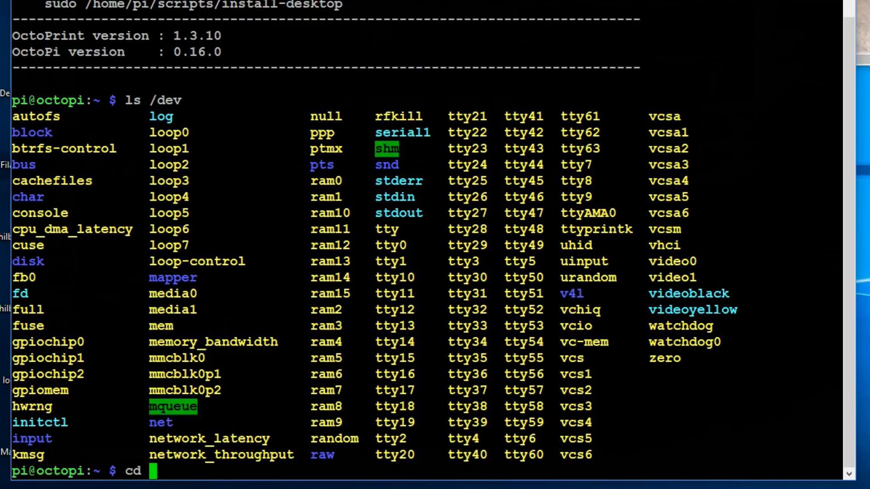
type("/")
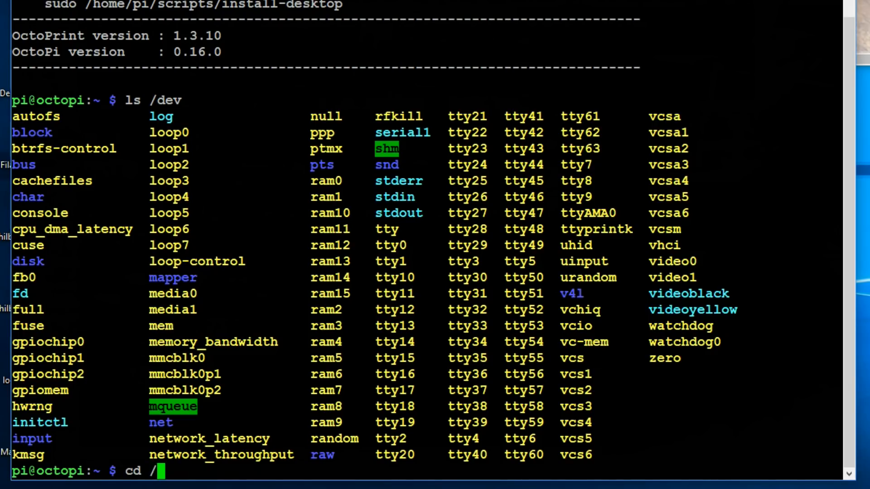
type("etc/udev/")
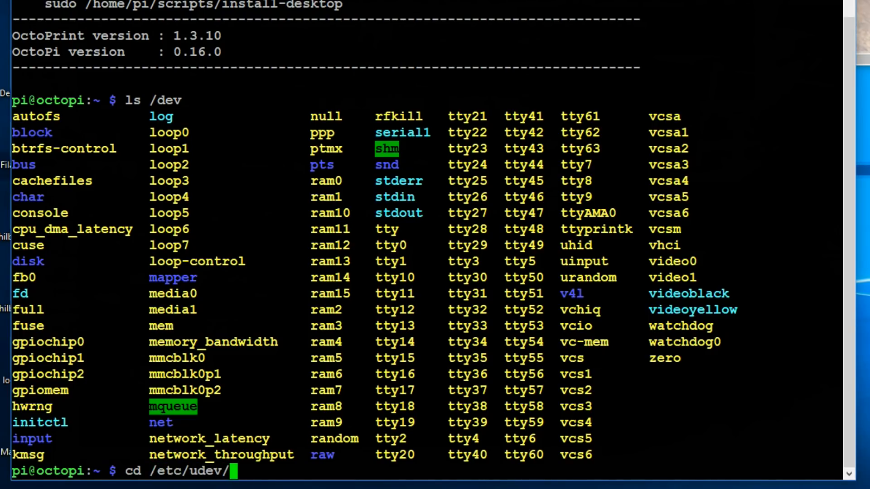
type("rules.d")
type("ls")
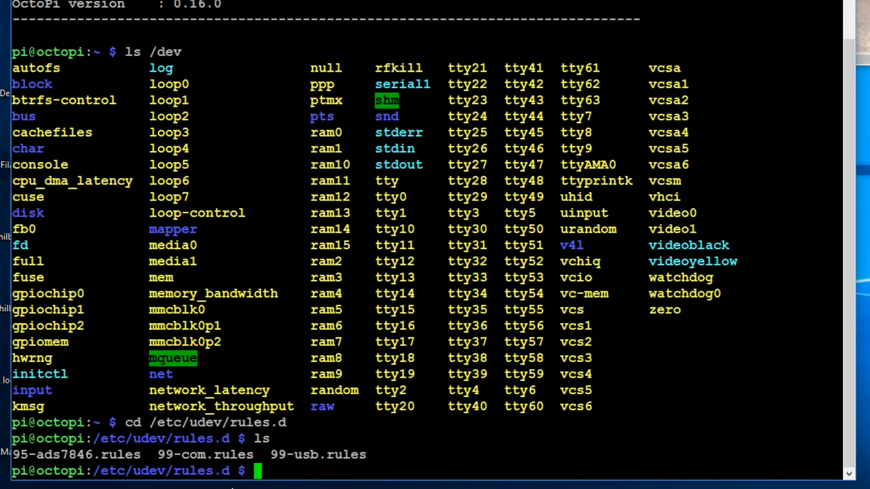
mouse_move(265, 394)
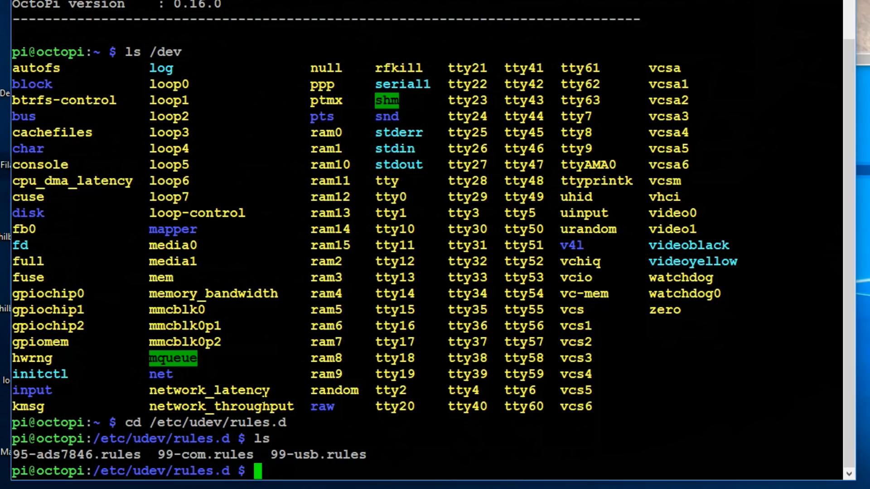
Step: Show the contents of 99-usb.rules with cat
type("cat 99-usb.rules")
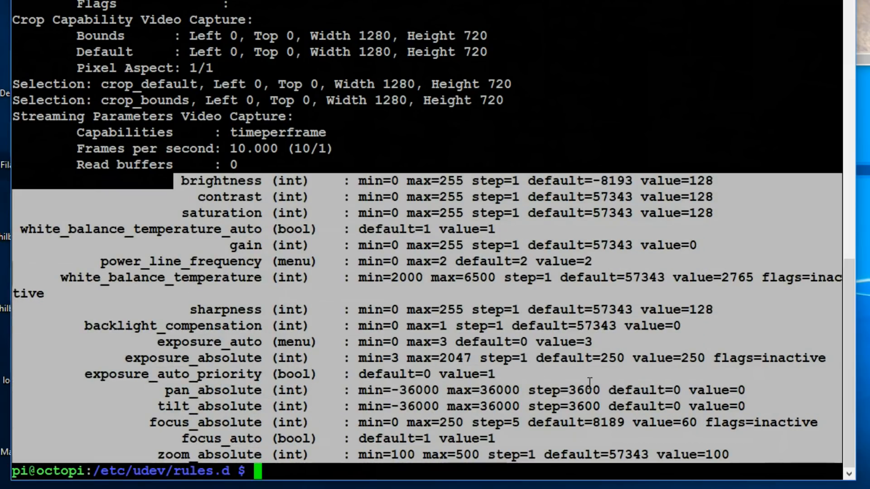
mouse_move(560, 372)
type("v")
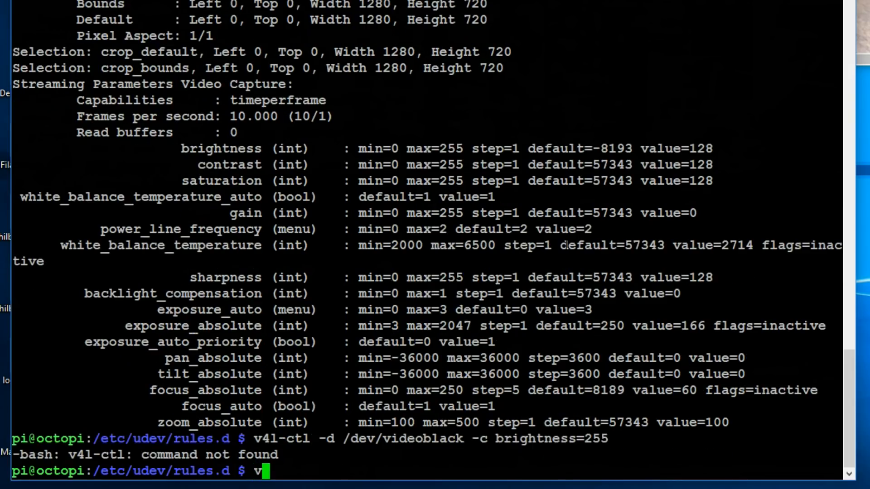
Step: Run v4l2-ctl on /dev/videoblack to set brightness to 255 and back to 128
type("4l2-c")
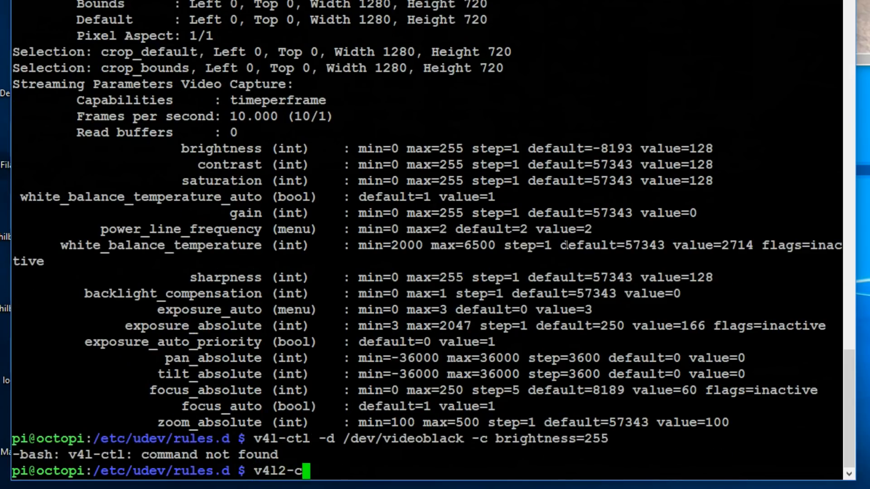
type("tl")
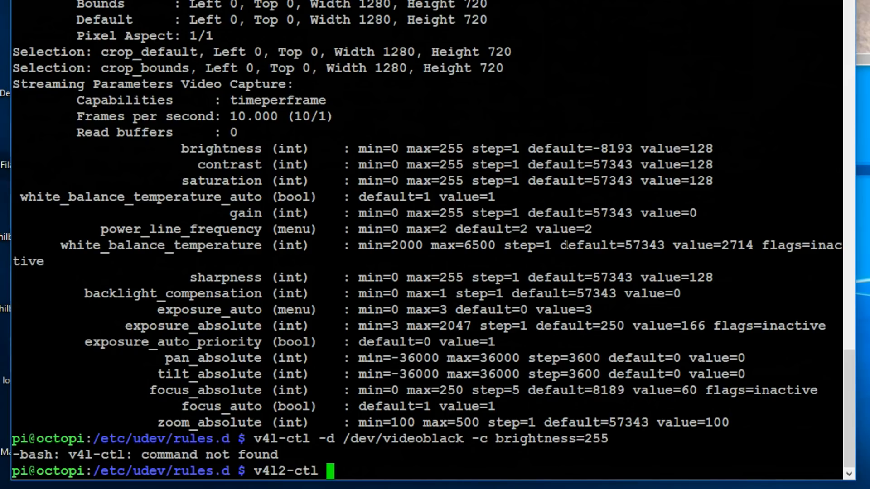
type("-")
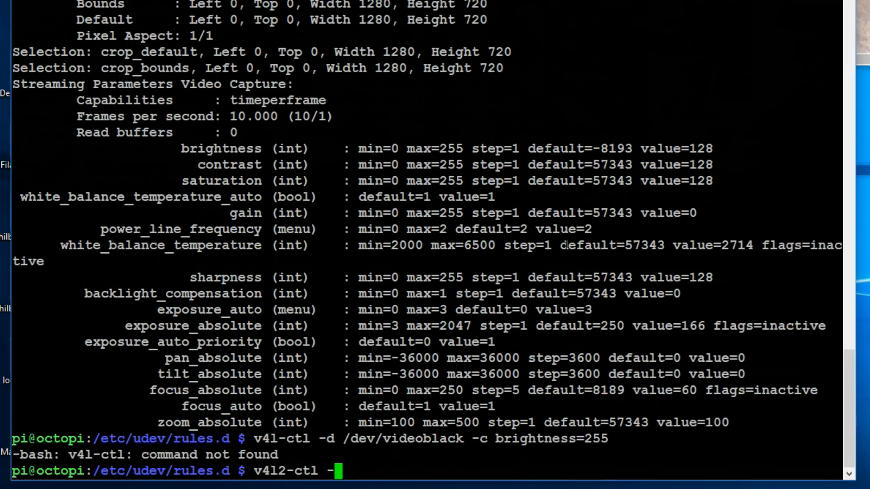
type("d /dev/")
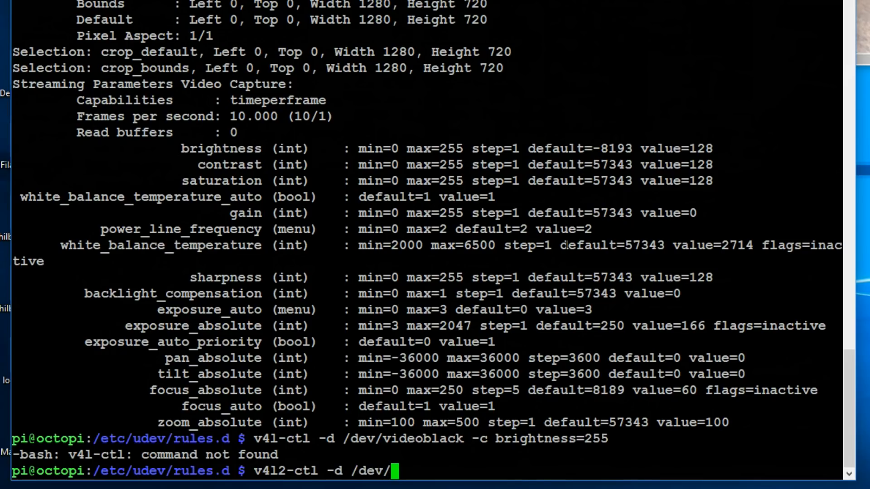
type("v")
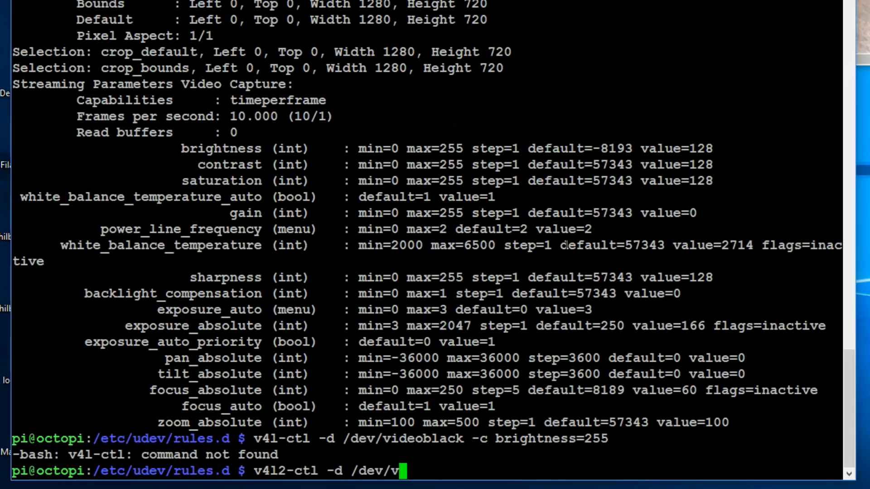
type("ideoblack")
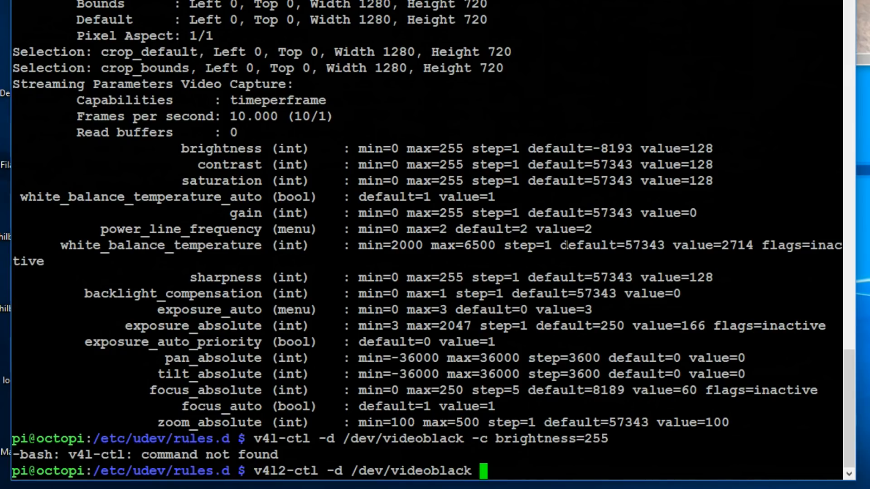
type("-c")
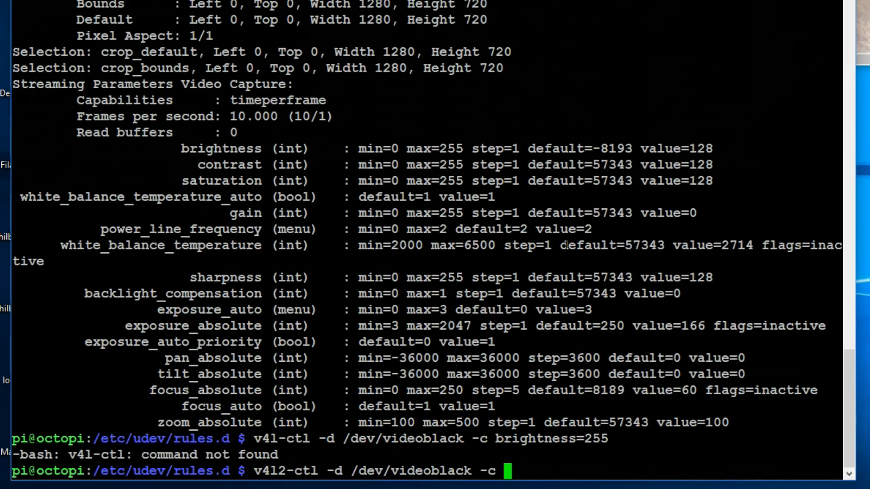
type("brightness=255")
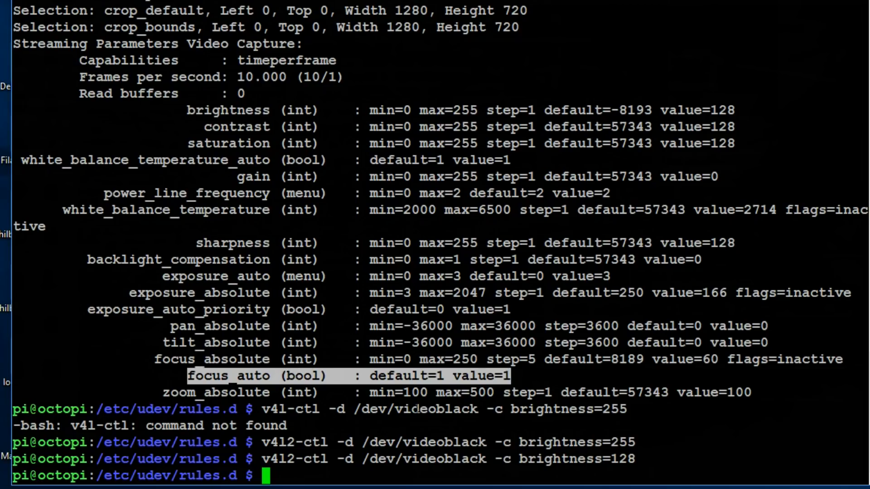
Step: Turn off autofocus on /dev/videoblack with focus_auto=0
type("v")
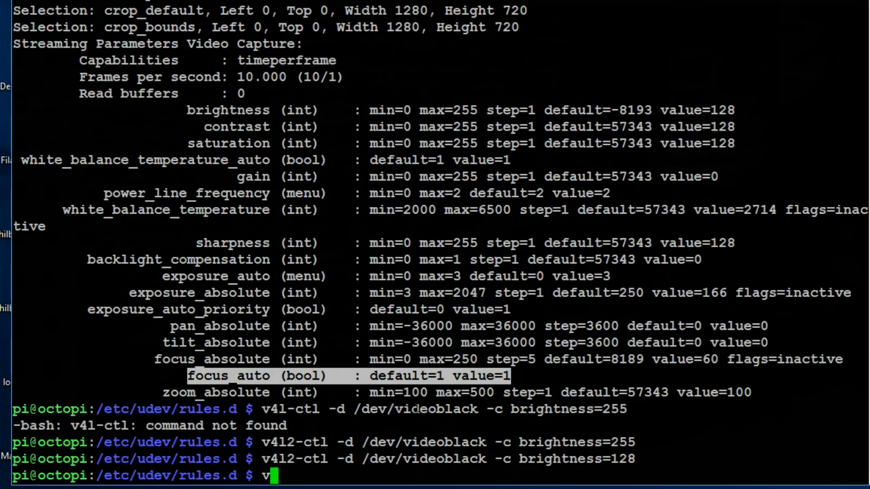
type("4l2")
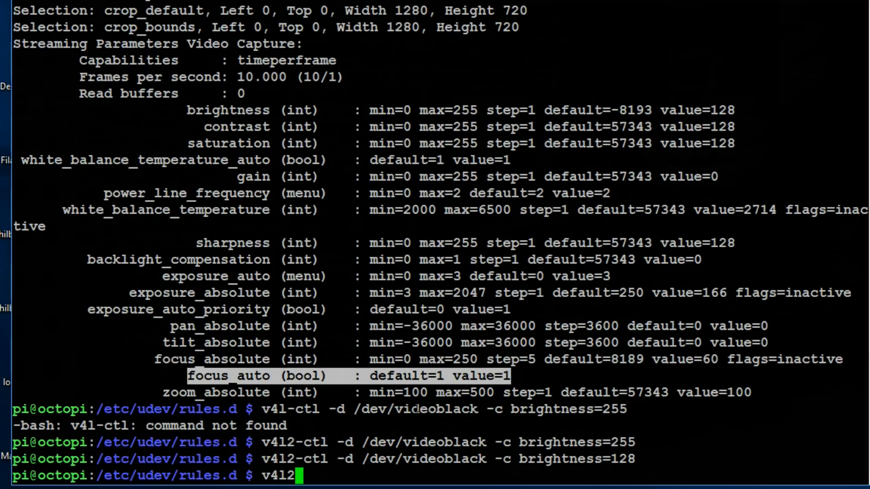
type("-ctl -d /dev/videoblack -c")
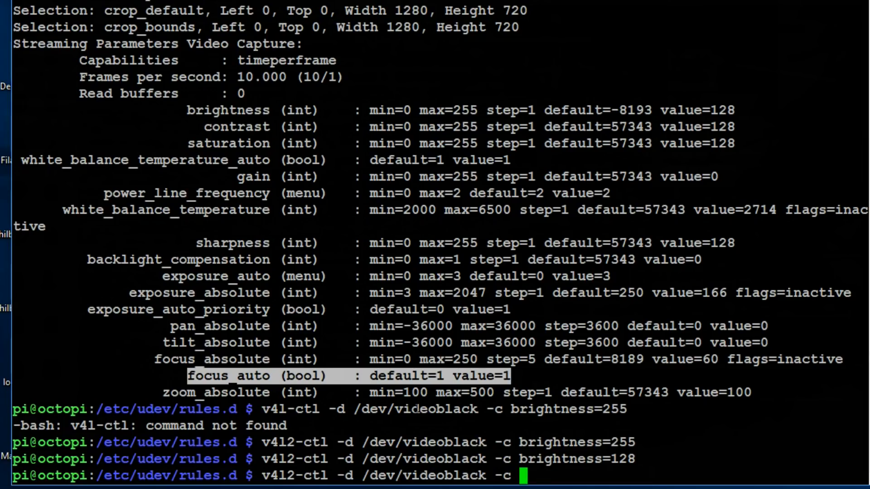
type("focus_auto=0")
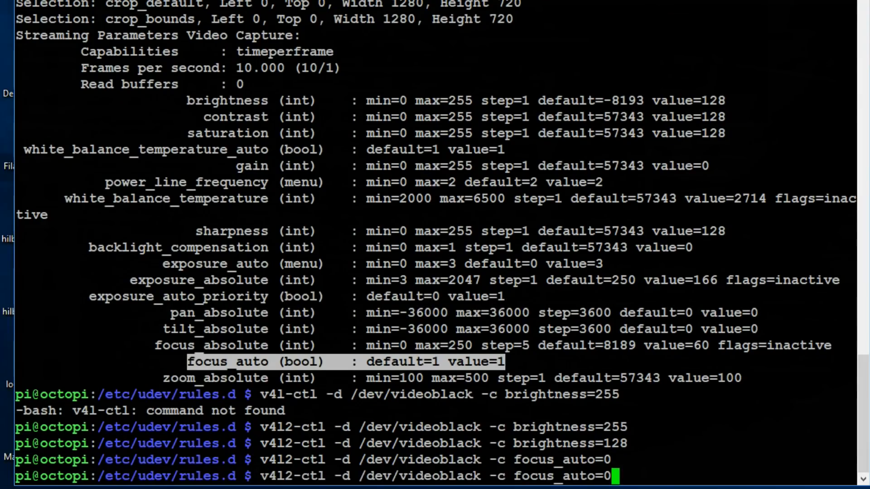
Step: Set focus_absolute on /dev/videoblack to 250, then 0
type("focus_")
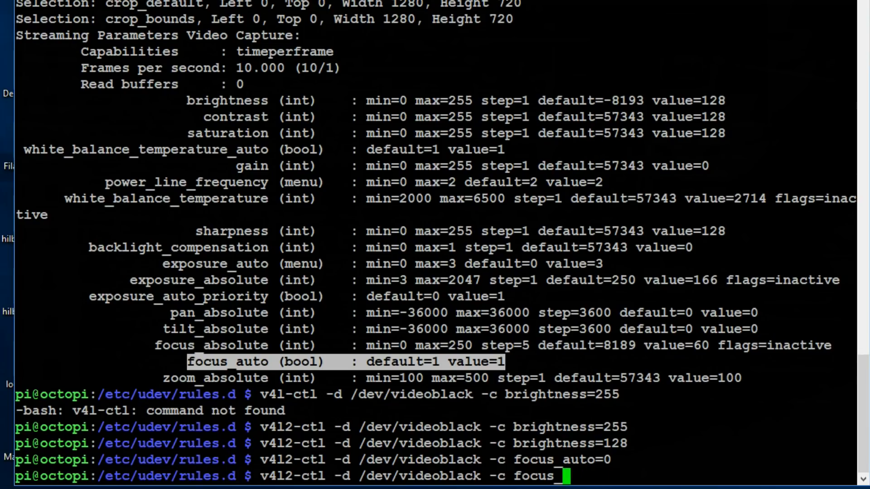
type("absolute=")
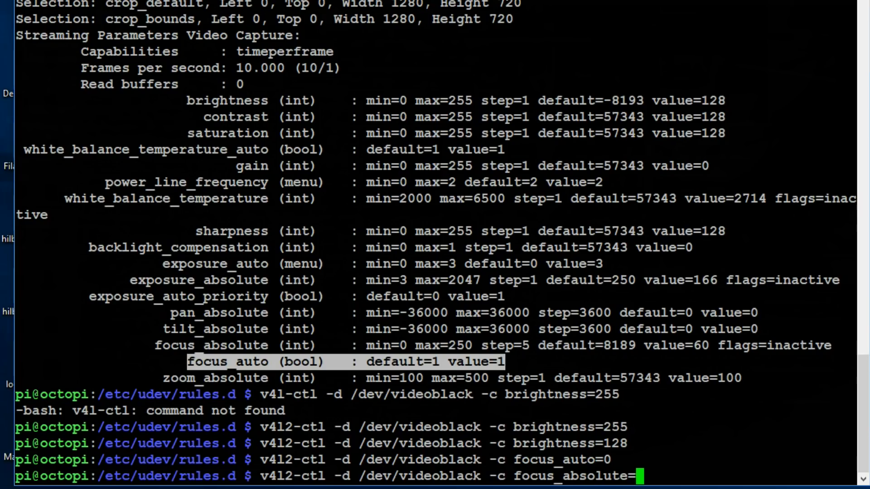
type("250")
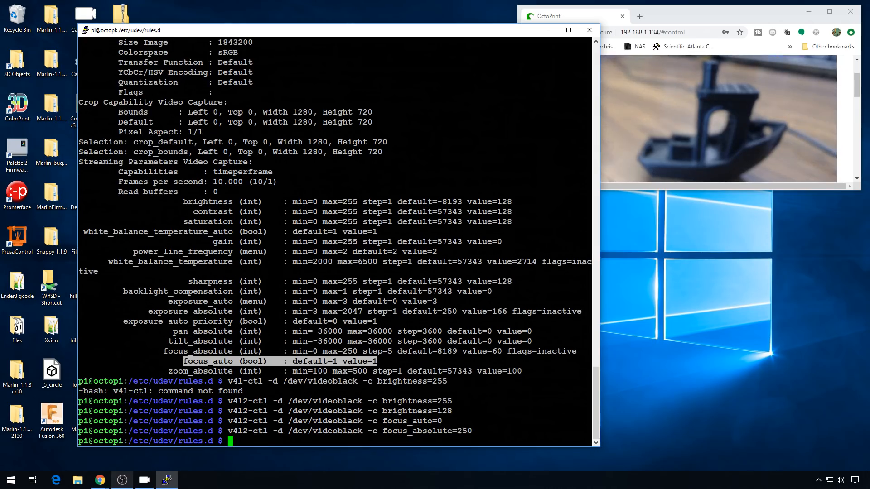
type("v4l2-ctl -d /dev/videoblack -c focus_absolute=2")
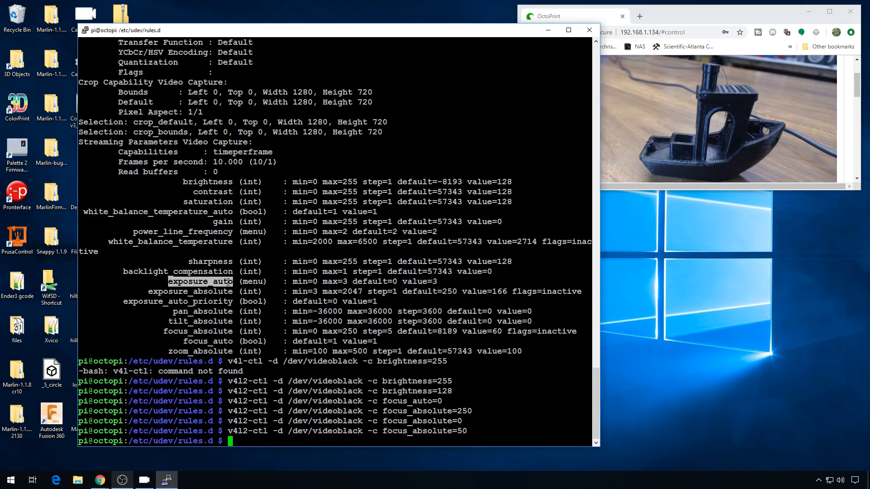
Step: Set focus_absolute to 50, then exposure_auto to 1 on /dev/videoblack
type("v4l2-ctl -d /dev/videoblack -c focus_absolute=5")
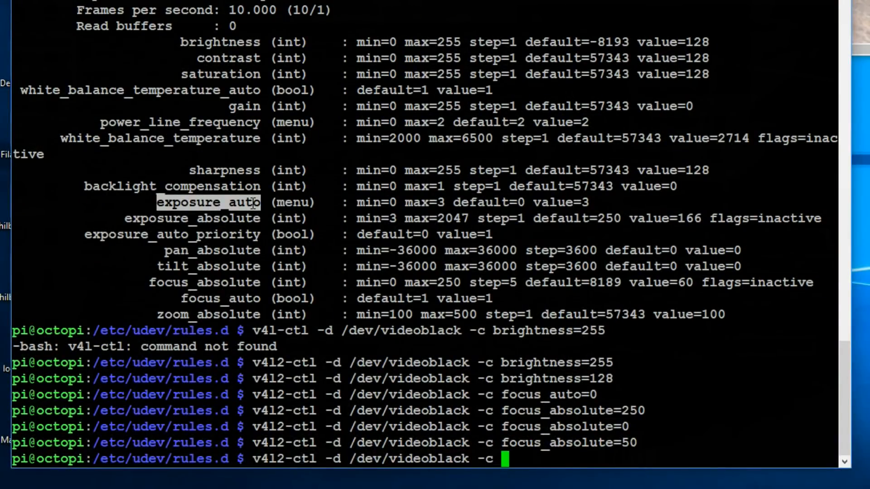
type("exposure_")
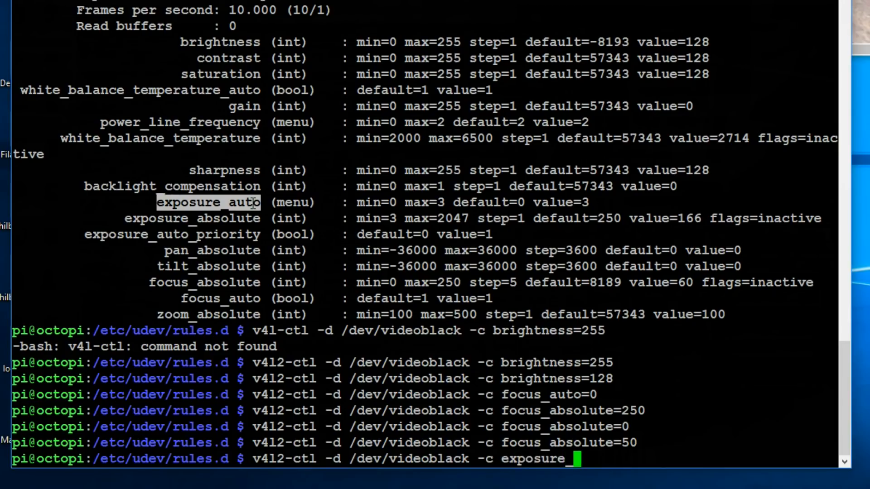
type("auto=1")
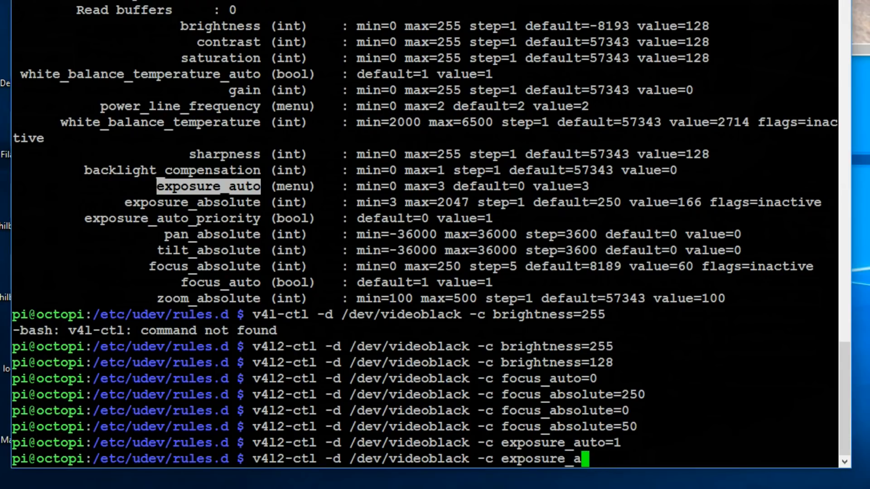
Step: Begin the exposure_absolute= command for /dev/videoblack
type("bs")
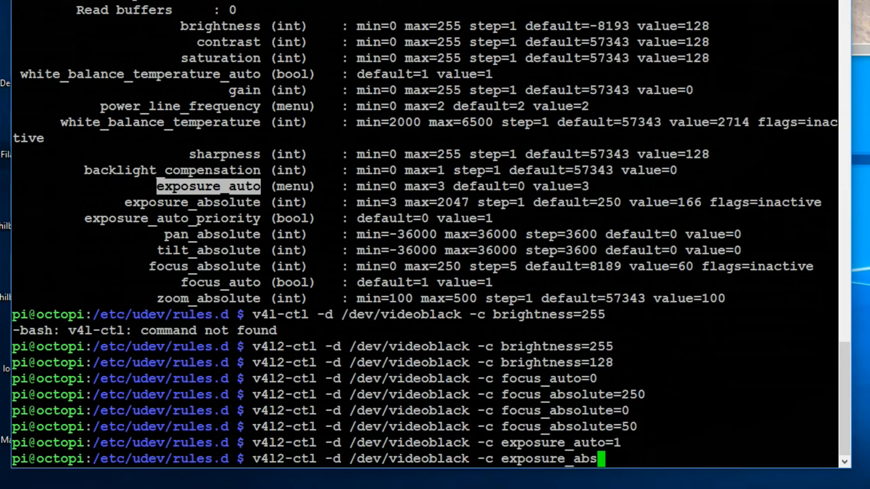
type("olute=")
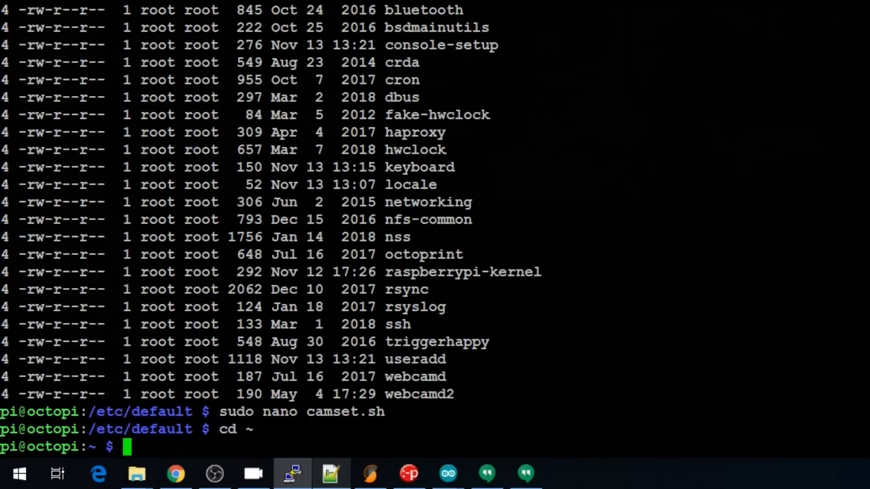
Step: Change into /etc/default and list its contents with ls -al
type("cd")
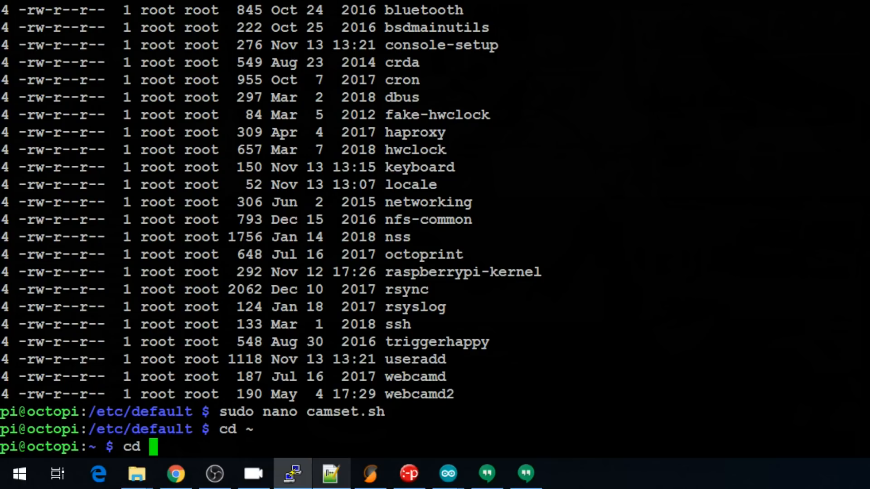
type("/etc/")
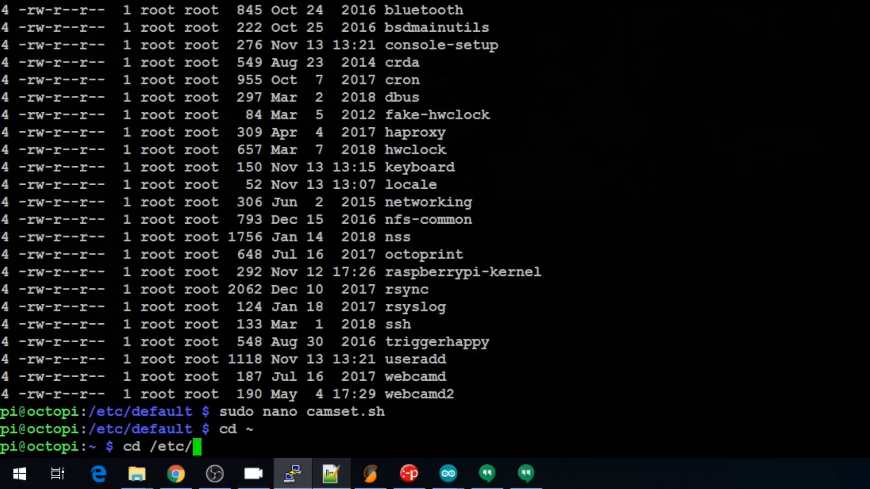
type("default")
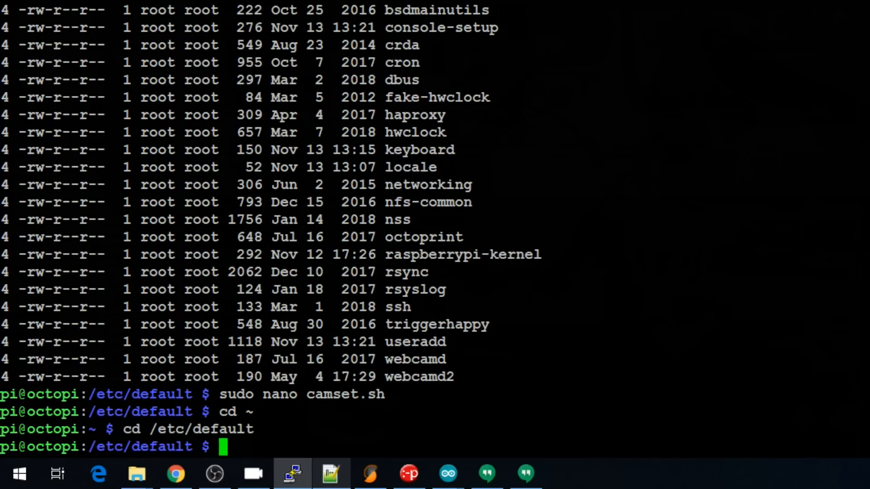
type("ls -al")
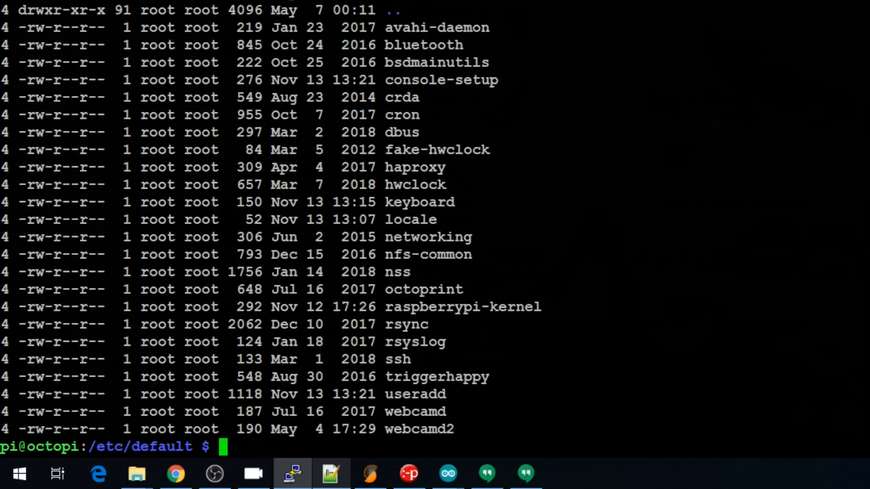
Step: Create a new camset.sh in nano with sudo, giving an empty buffer
type("sudo")
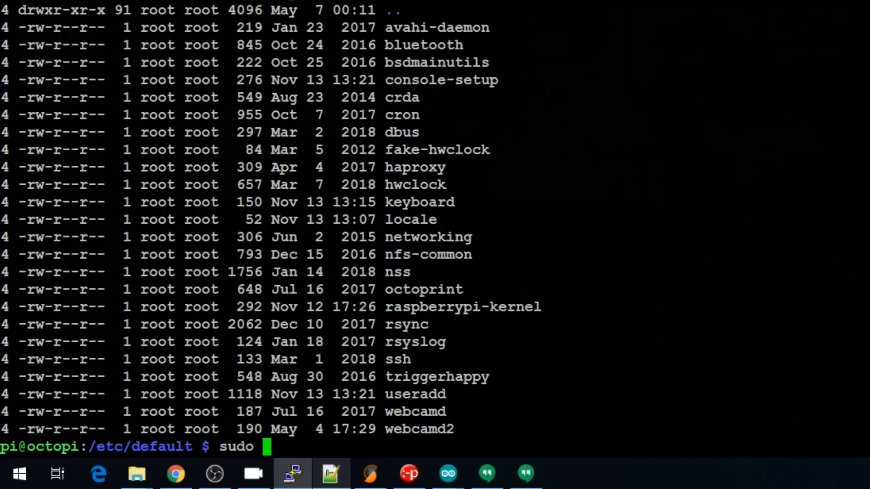
type("nano ca")
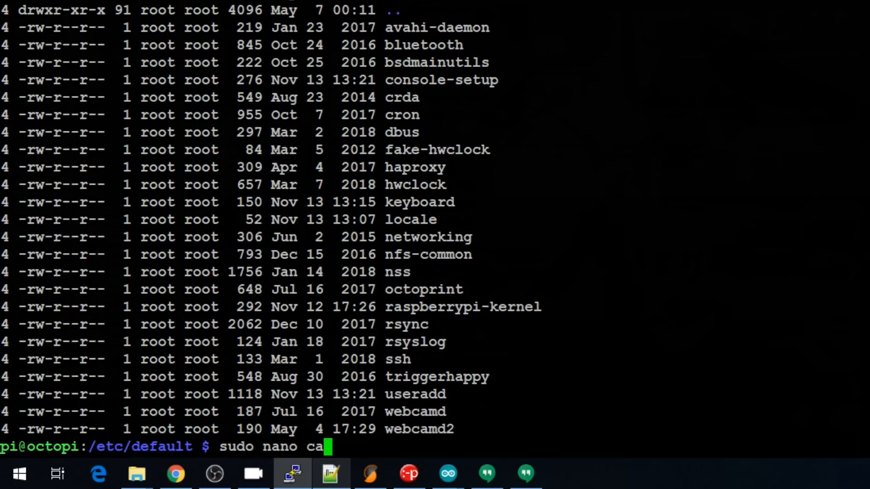
type("mset.sh")
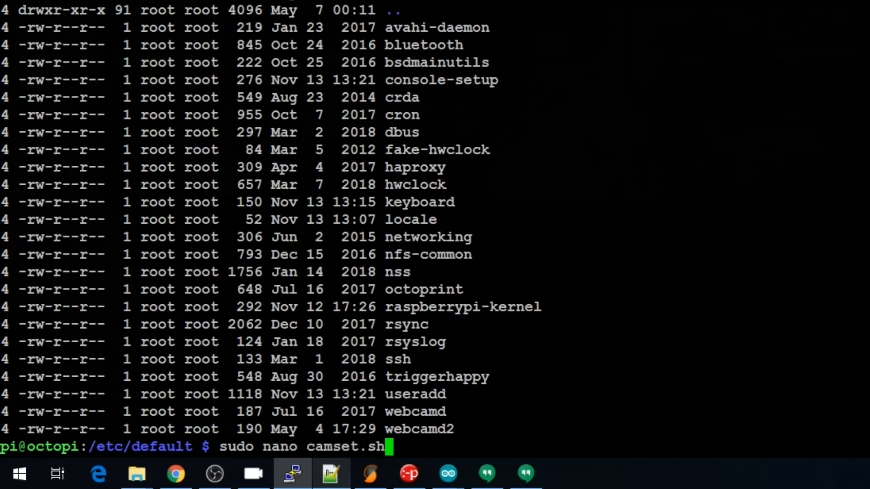
key("enter")
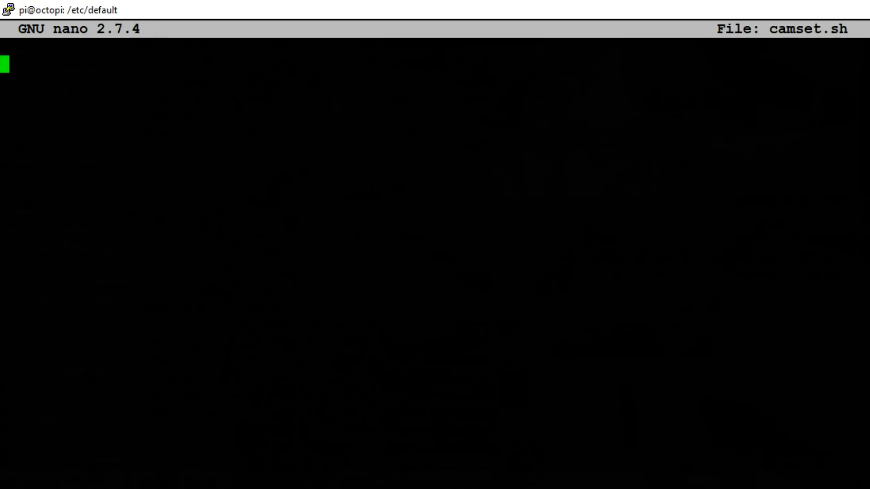
Step: Begin camset.sh with the #!/bin/bash shebang line
type("#")
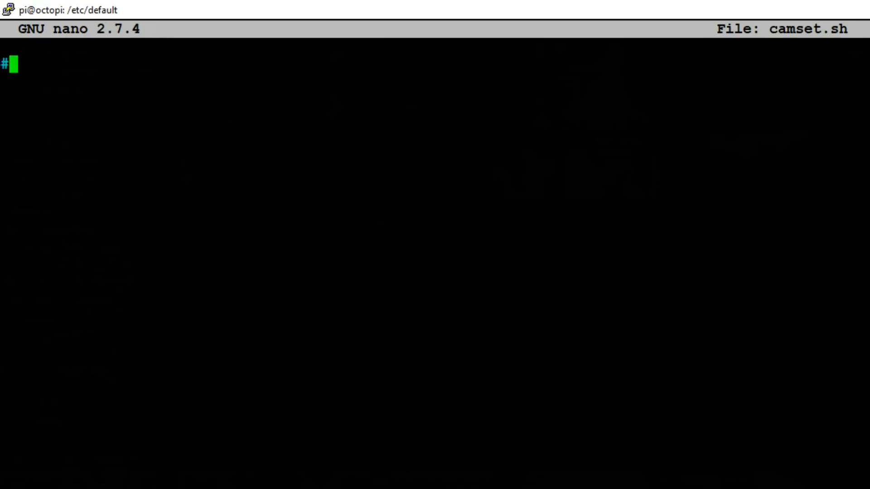
type("!/")
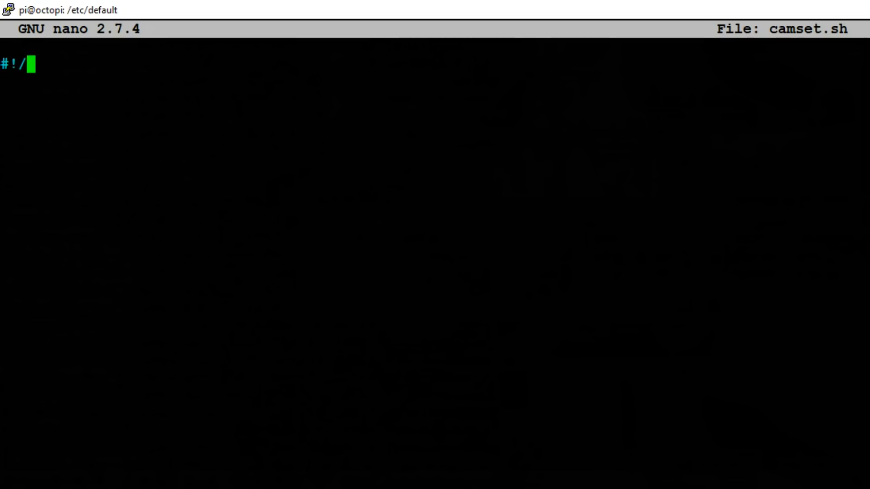
type("bin/b")
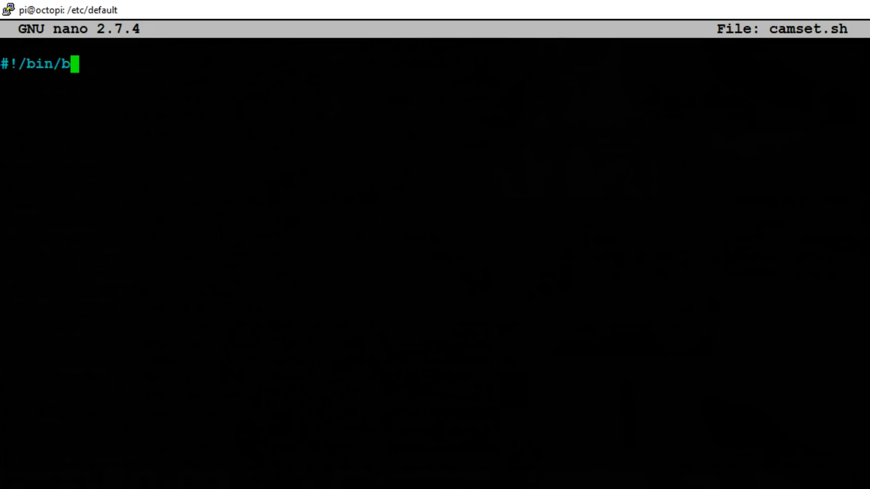
type("ash")
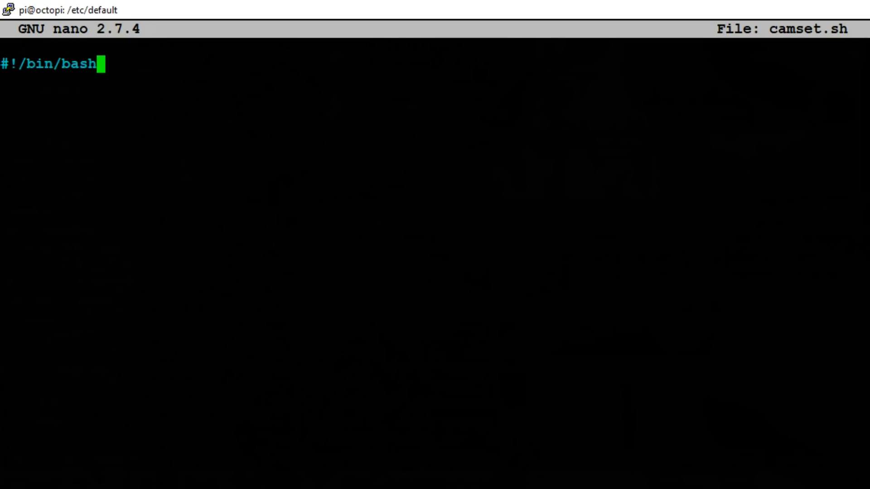
key("Enter")
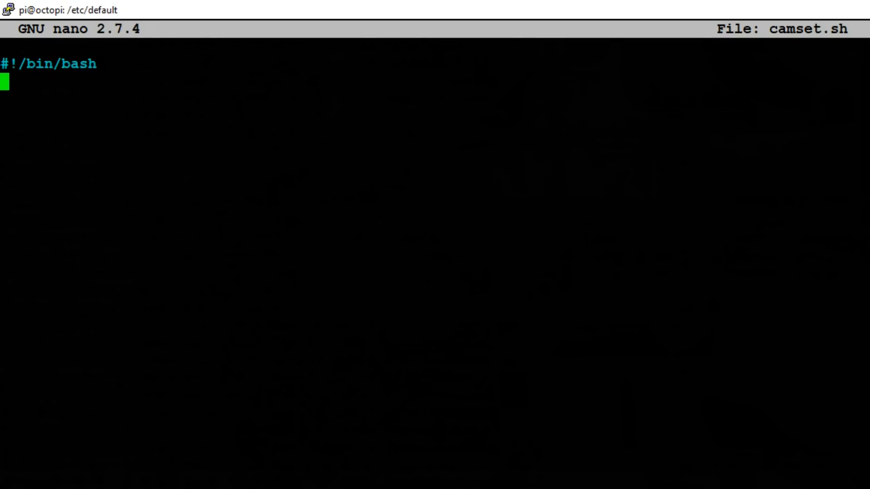
Step: Add a 'logger Starting camset script' line as the startup log message
type("l")
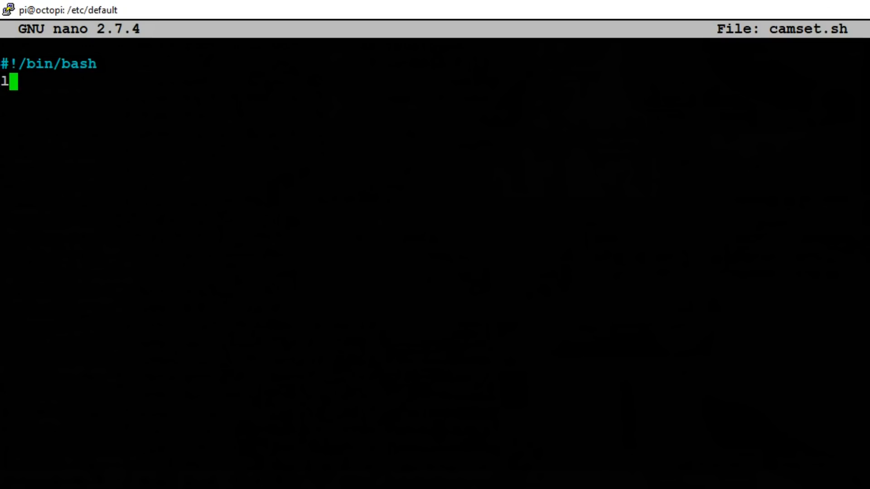
type("ogger")
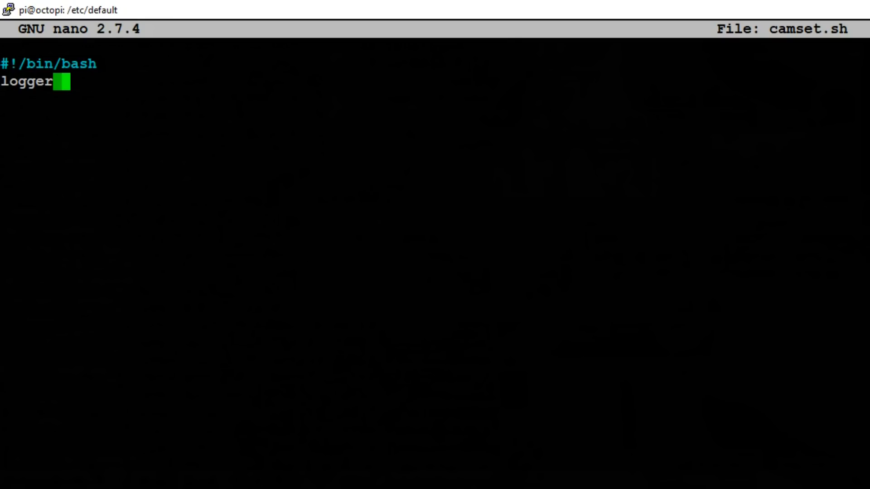
type("Starting c")
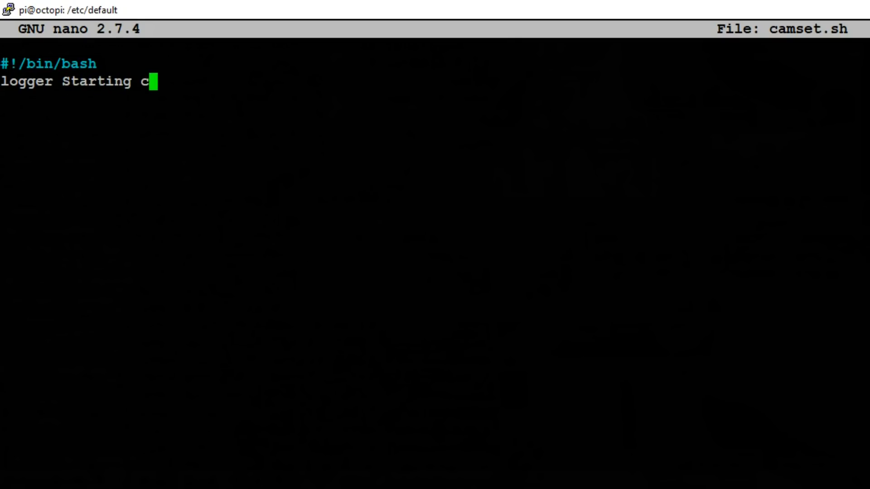
type("amset scr")
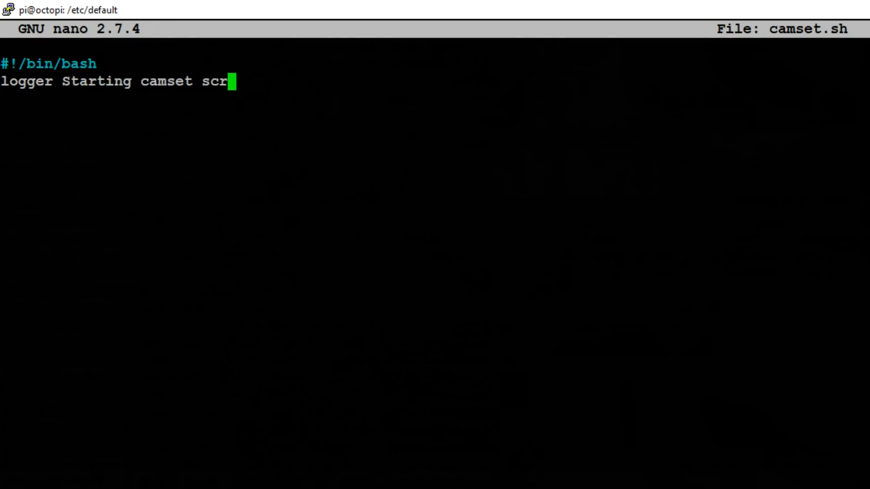
type("ipt")
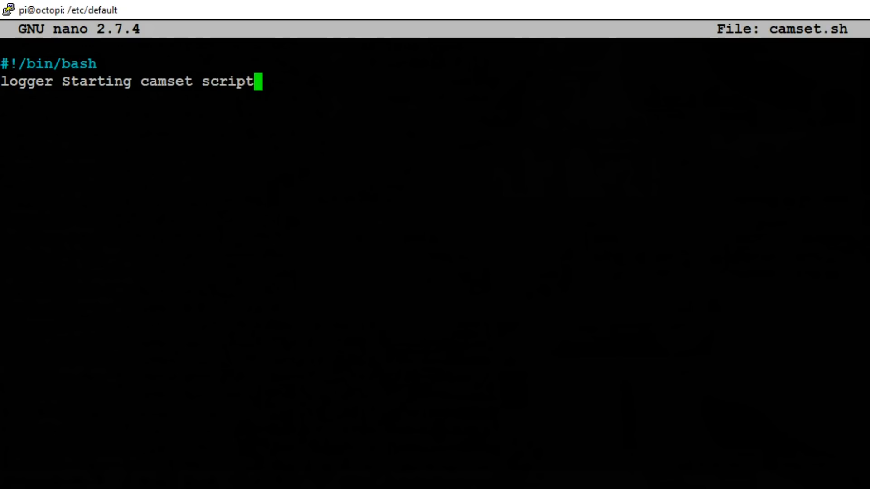
key("Enter")
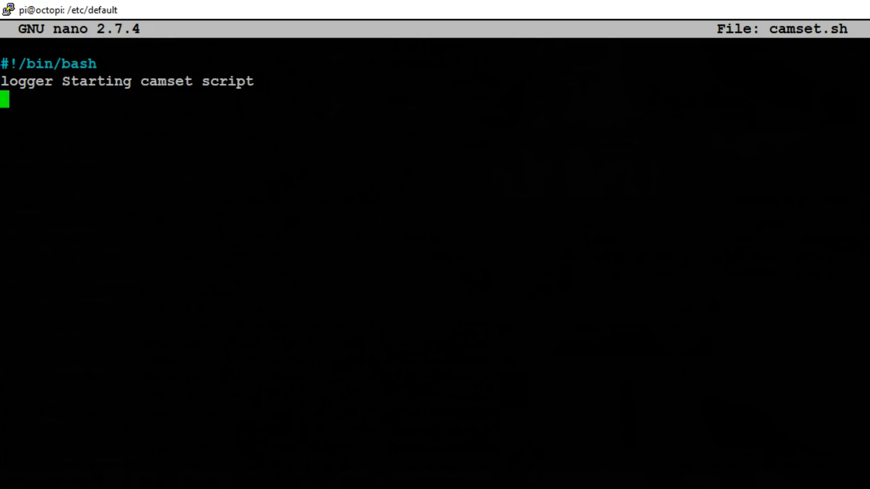
Step: Add sleep 60 after the logger line and begin the v4l2 settings line
type("s")
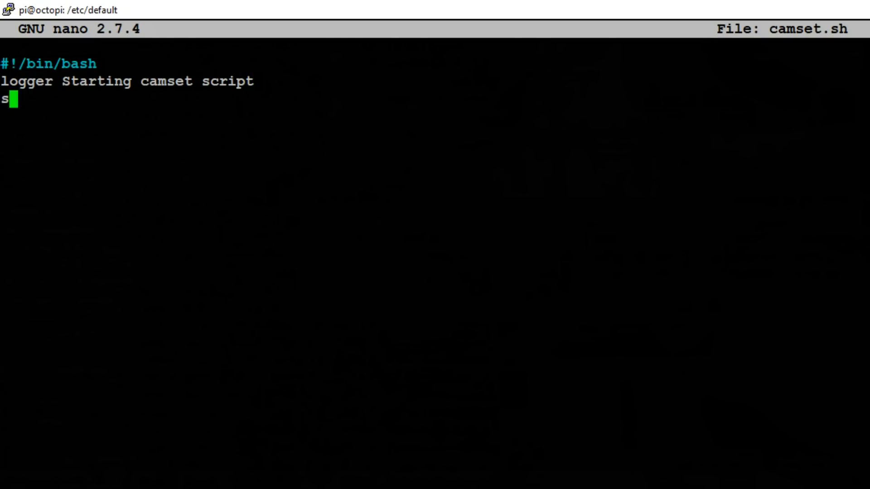
type("leep 60")
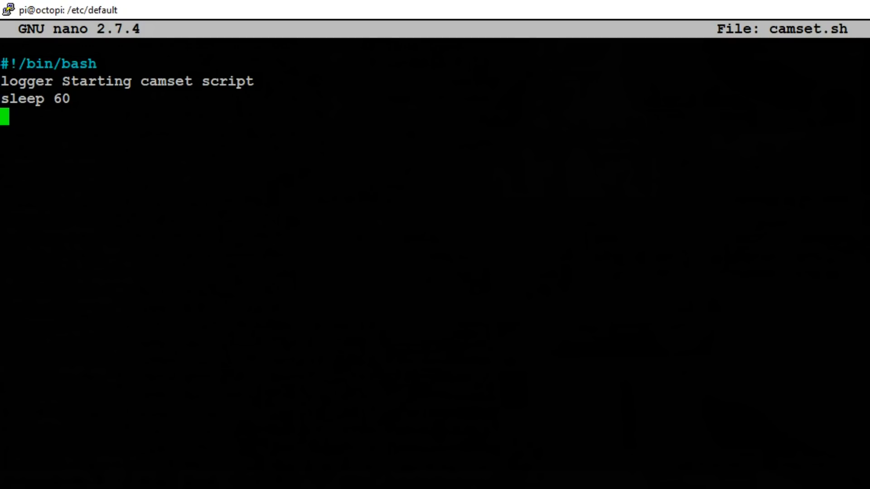
type("v4l2")
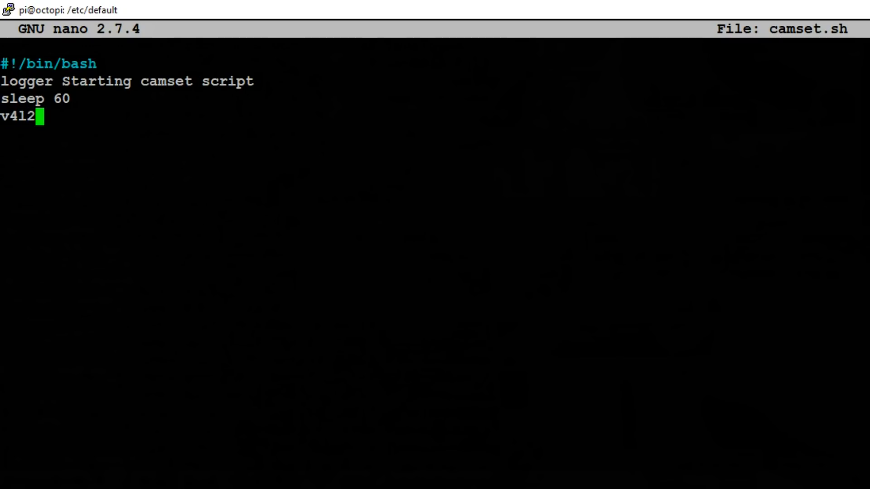
Step: Write v4l2-ctl -d /dev/videoblack settings including brightness=128, and the videoyellow lines
type("-ctl -")
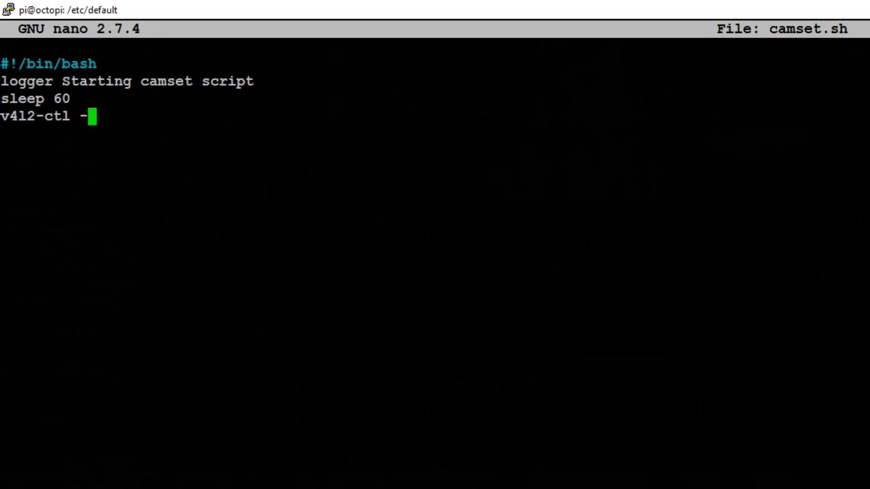
type("d")
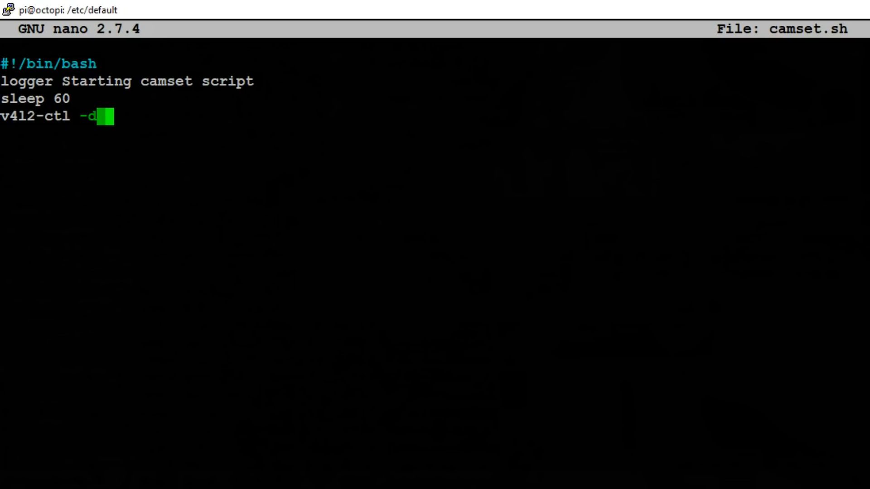
type("/dev/videobl")
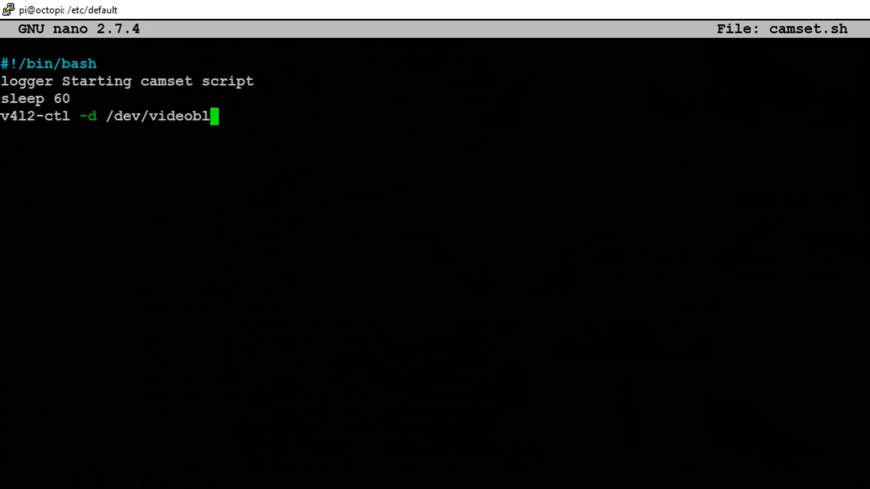
type("ack -c")
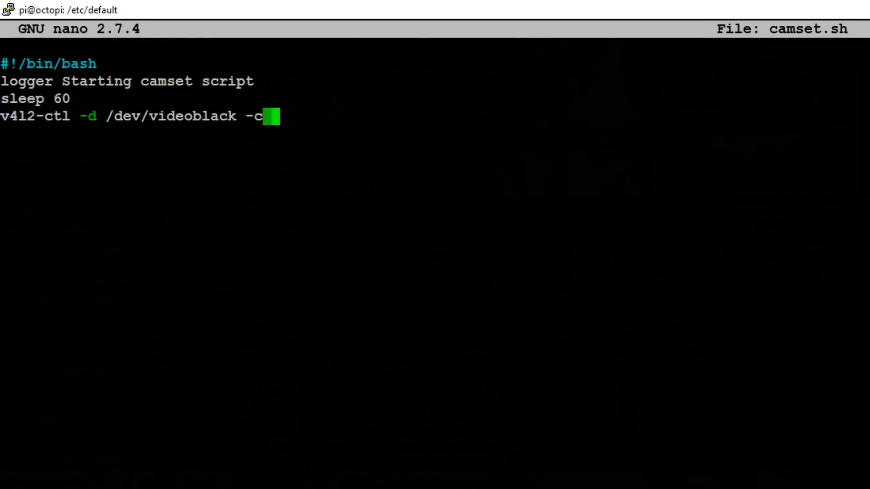
type("brigh")
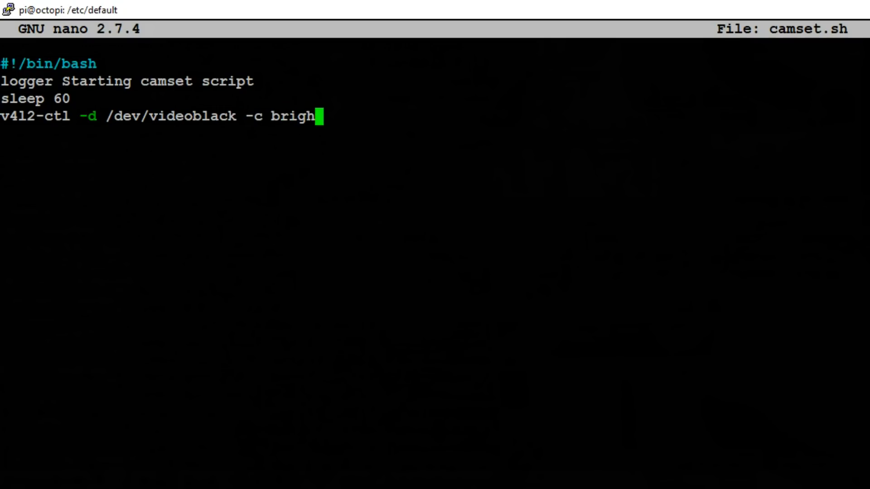
type("tness=")
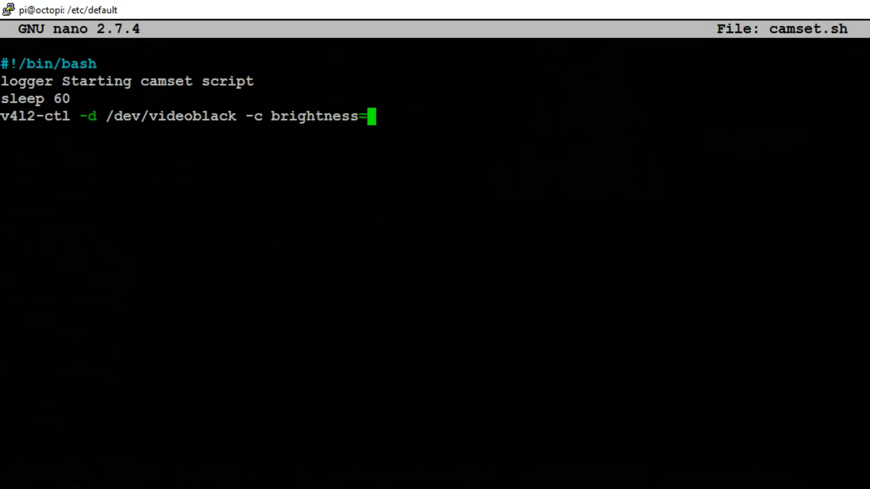
type("128")
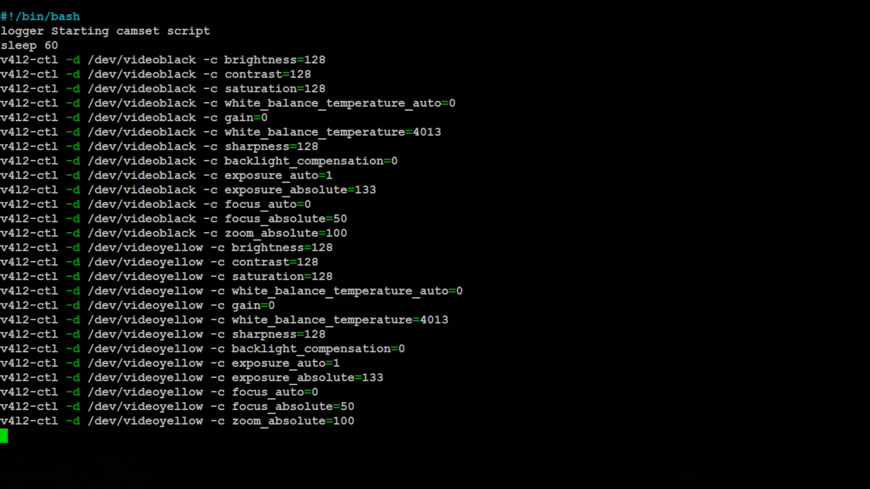
Step: End the script with 'logger Camset script complete' and save camset.sh from nano
type("log")
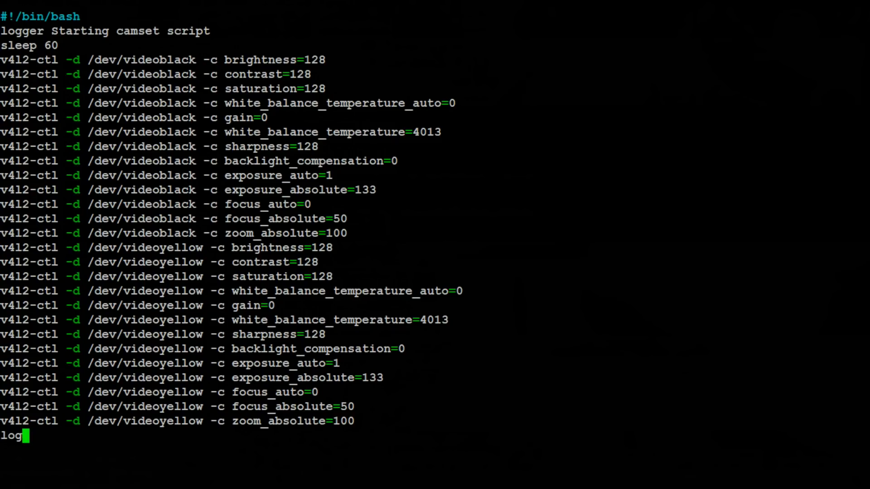
type("ger")
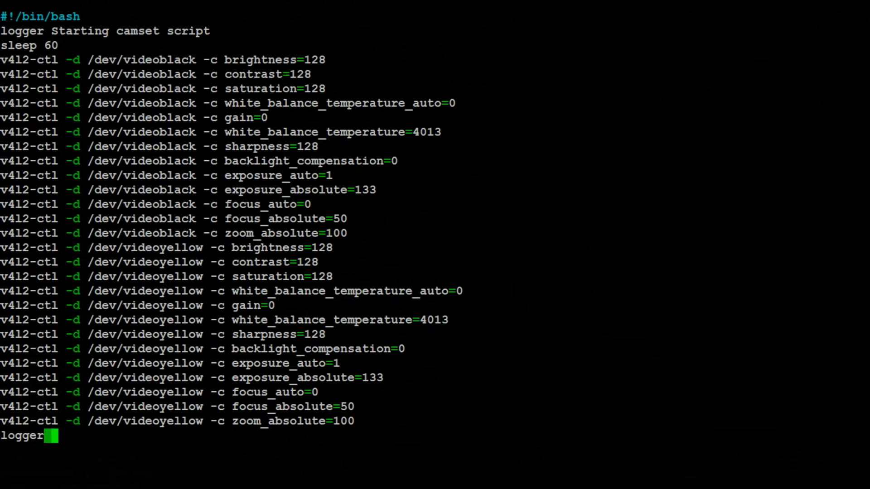
type("Camset")
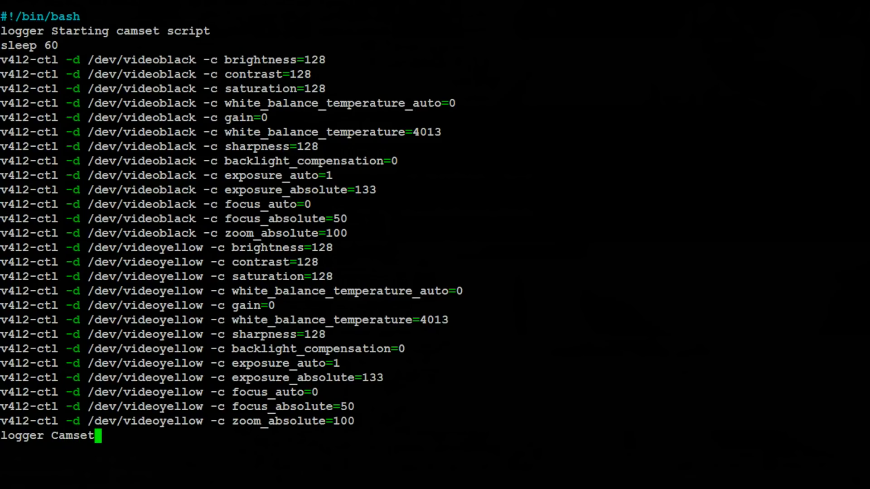
type("script")
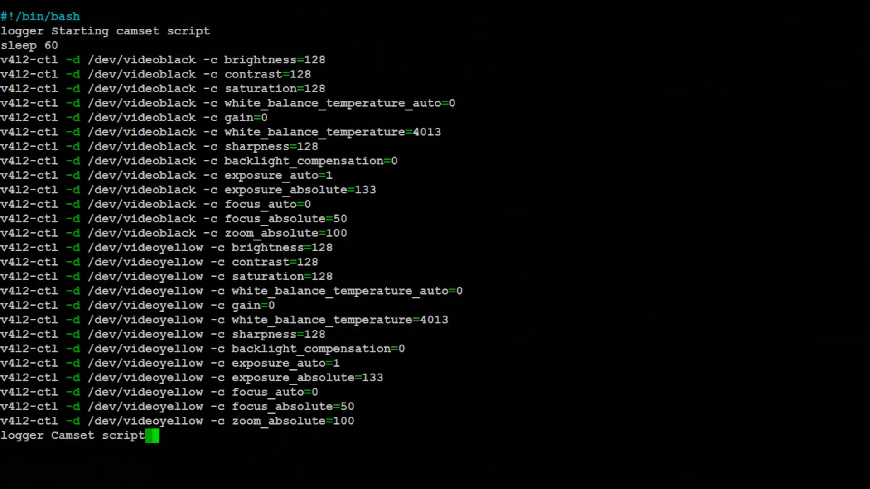
type("complete")
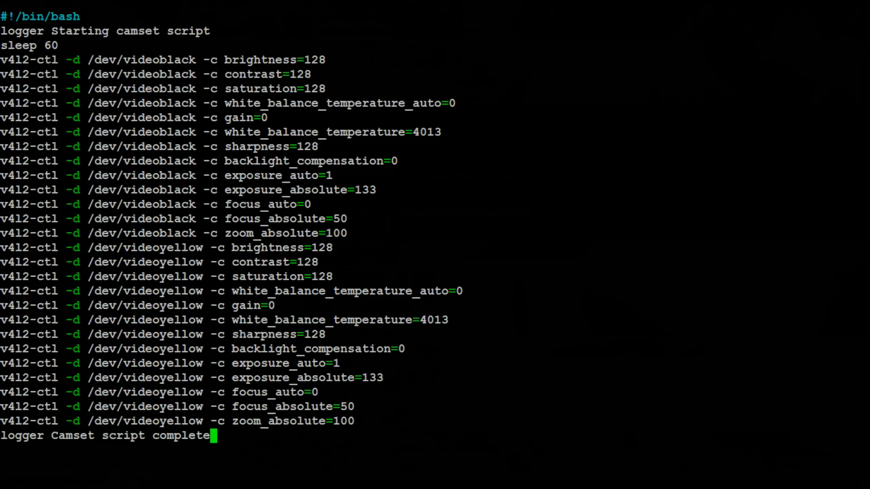
key("ctrl+x")
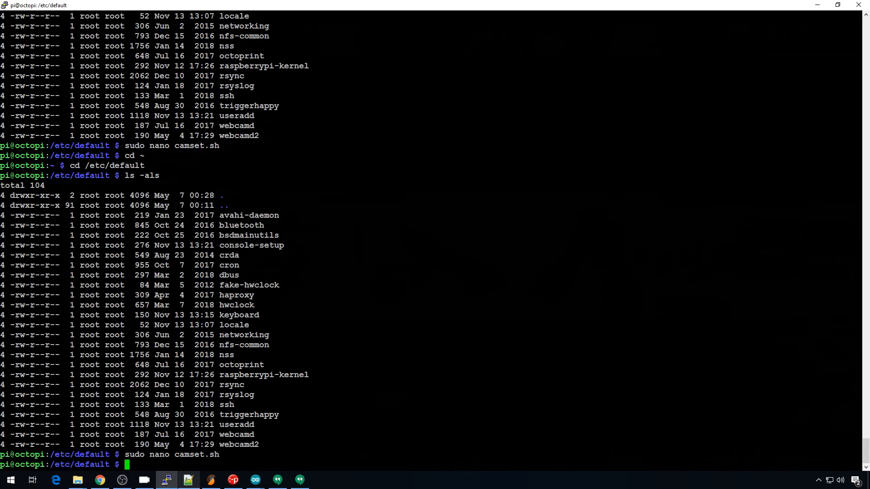
Step: Edit /etc/rc.local with sudo nano and make an empty line above exit 0
type("sudo nano /etc")
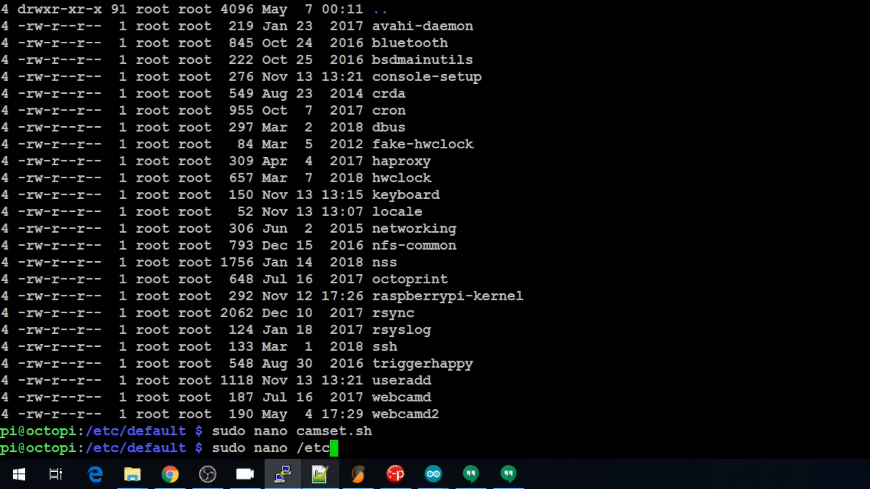
type("/r")
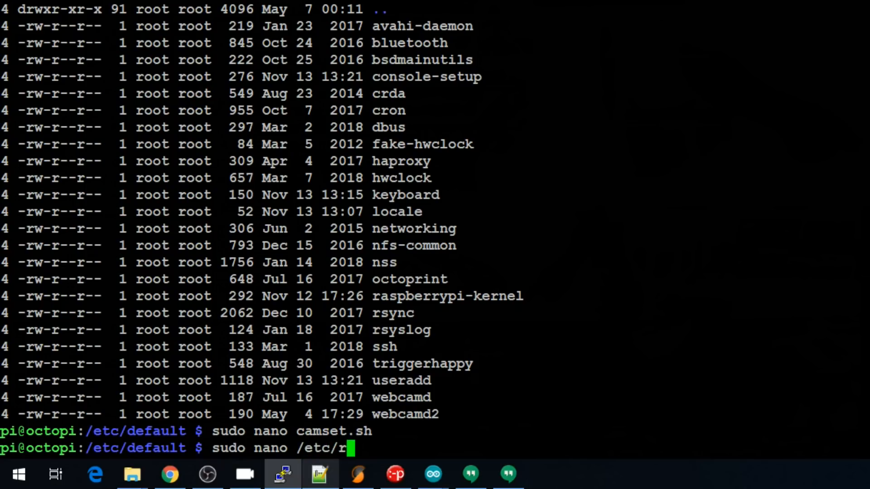
type("c.1")
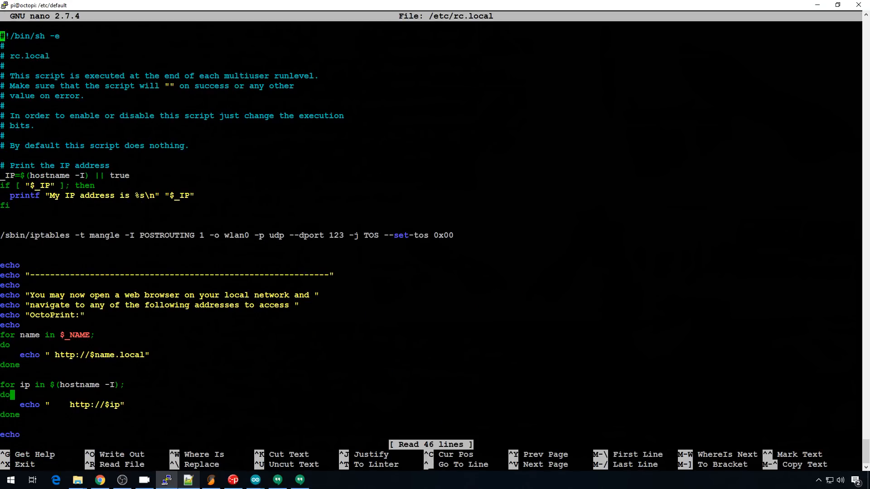
scroll("down", 3)
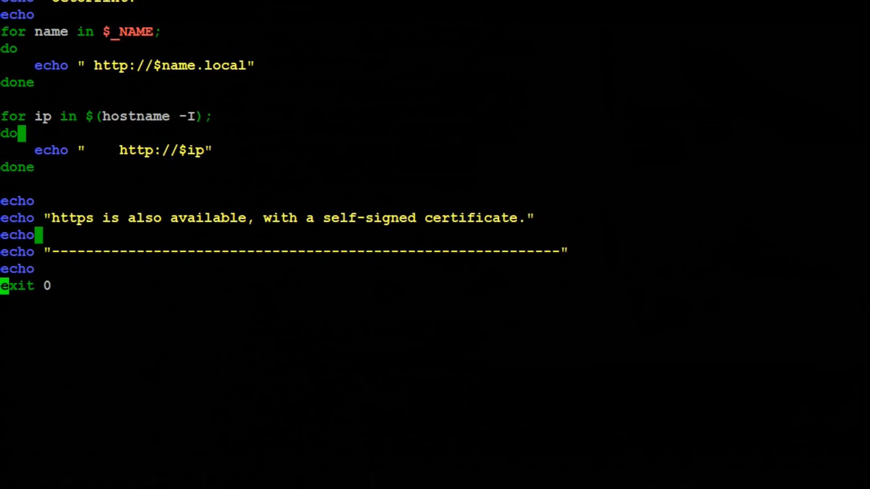
key("Enter")
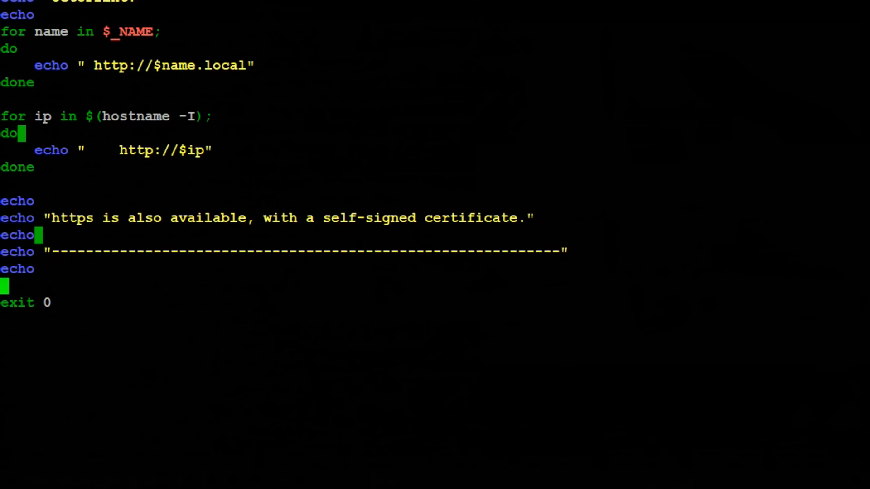
Step: Insert /etc/default/camset.sh before exit 0 and save rc.local
type("/et")
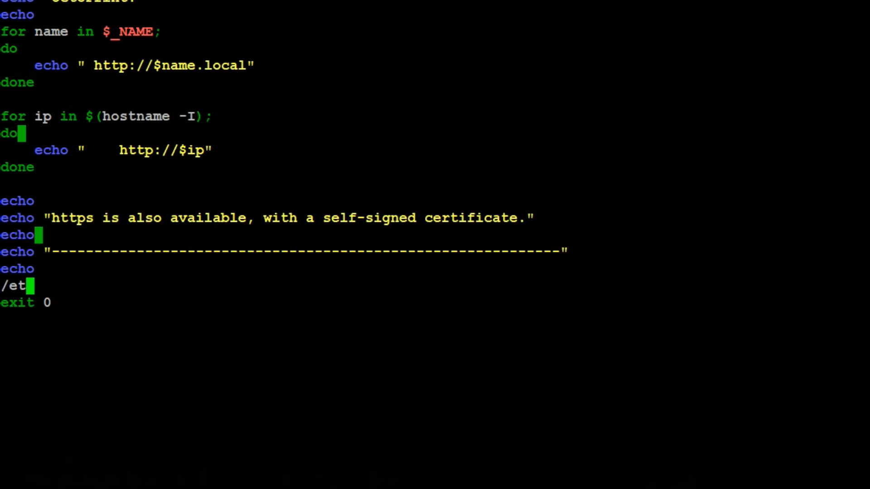
type("c/de")
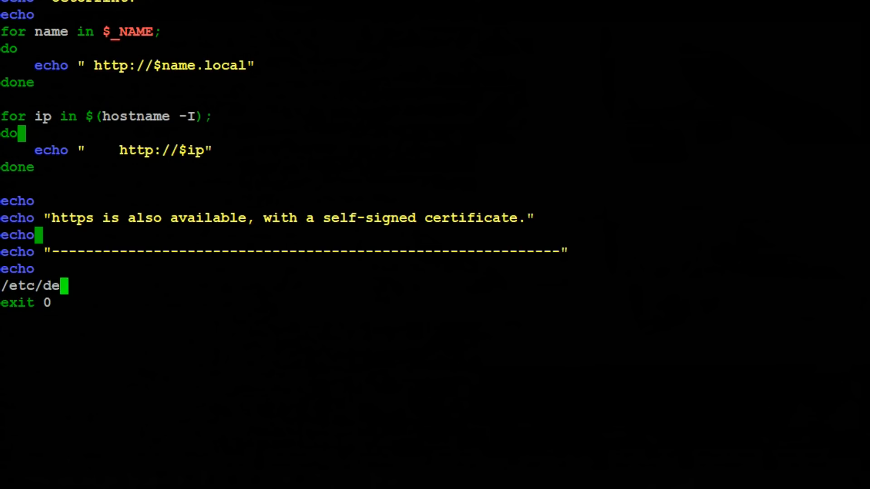
type("fault/")
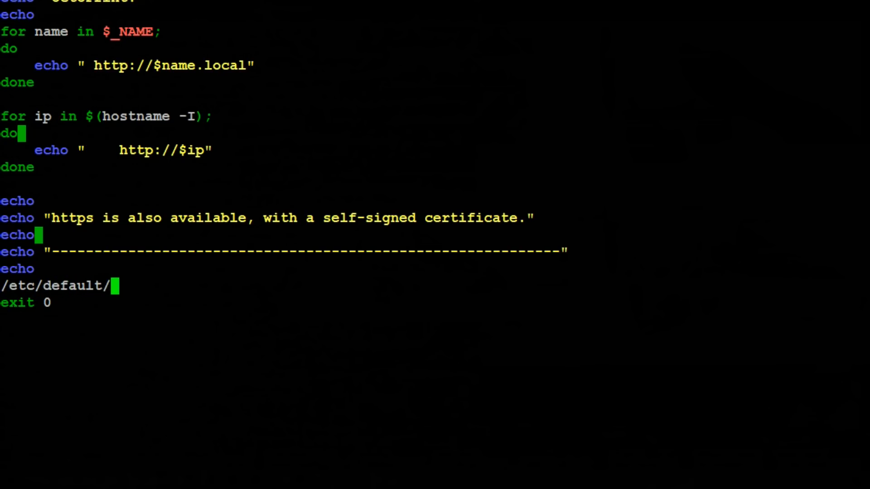
type("camset.")
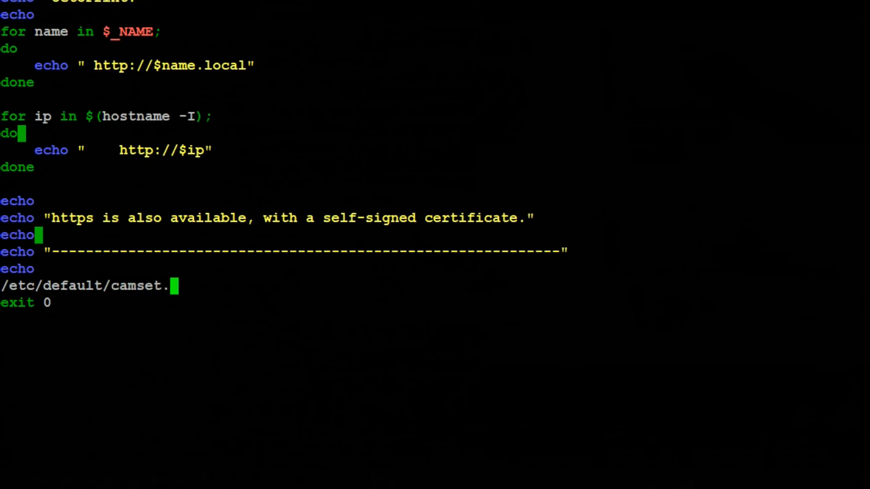
type("sh")
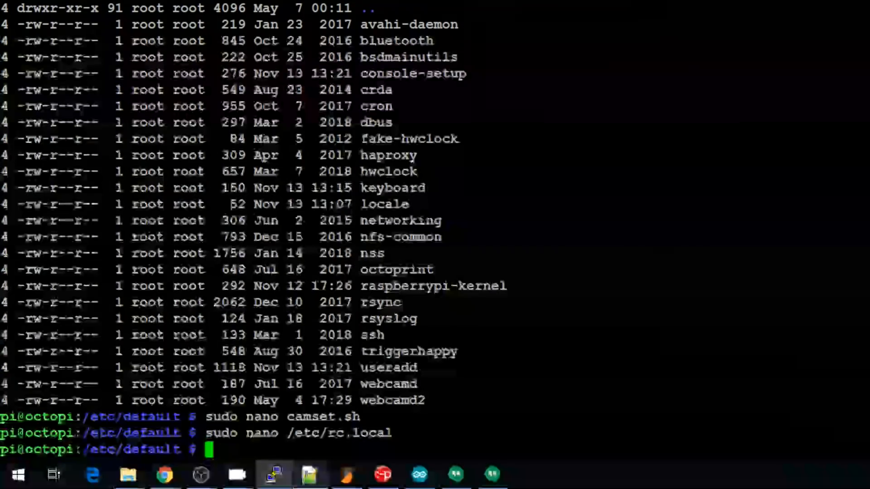
Step: Make camset.sh executable with sudo chmod 775 and verify with ls
type("sudo c")
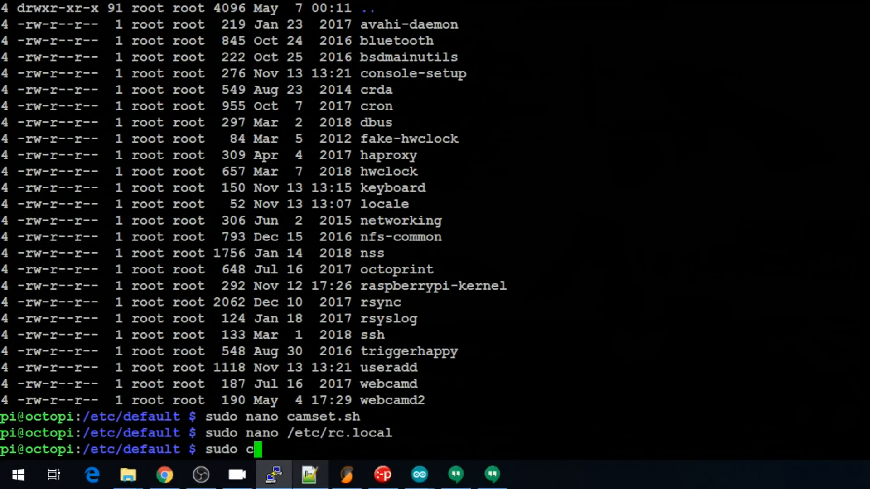
type("hmod")
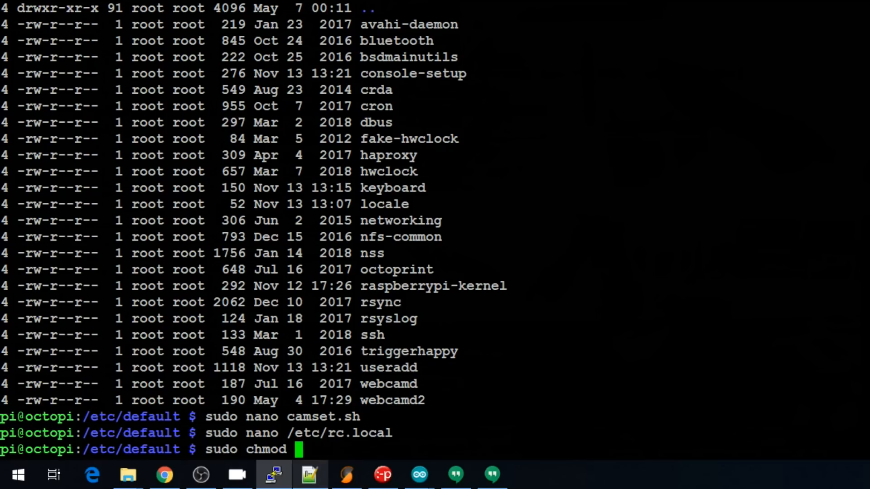
type("775")
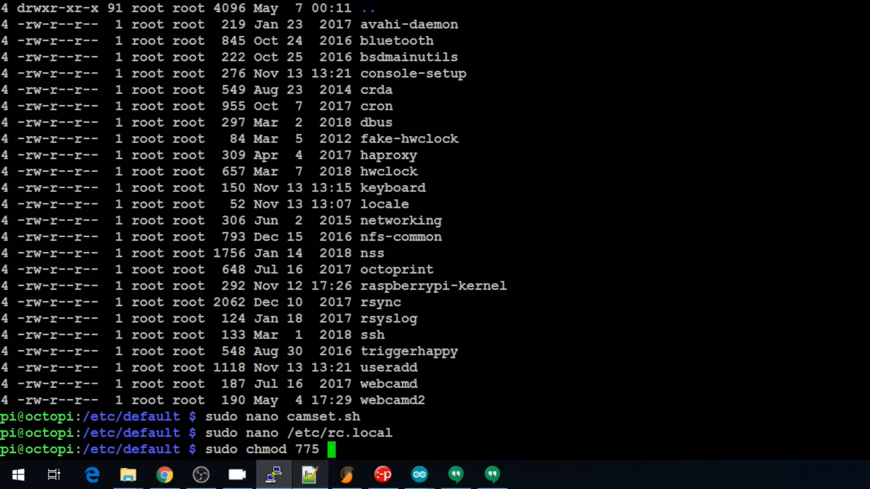
type("camset.sh")
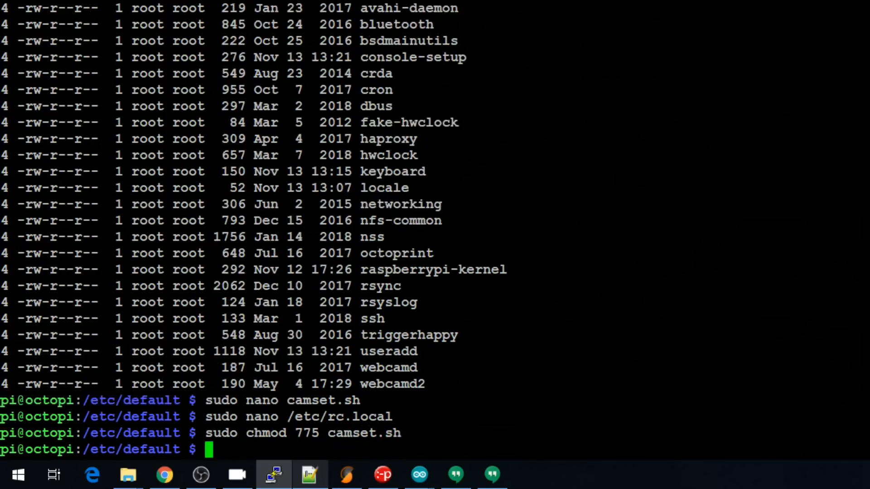
type("ls")
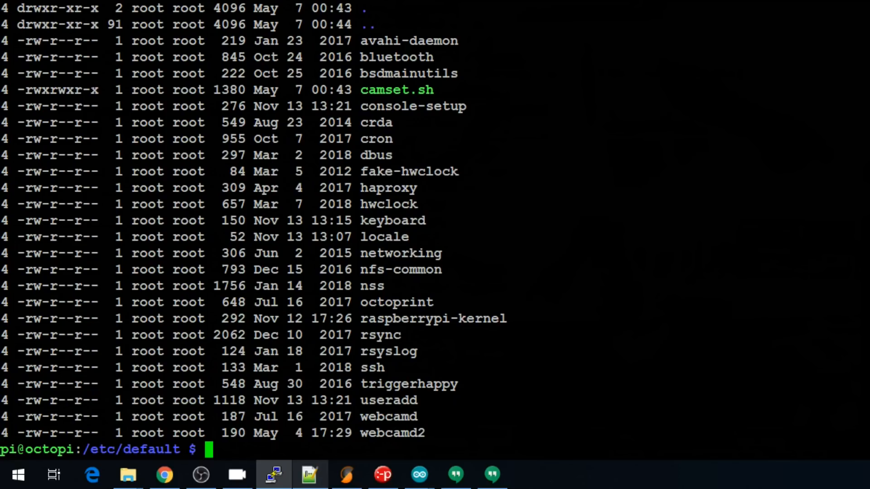
double_click(50, 90)
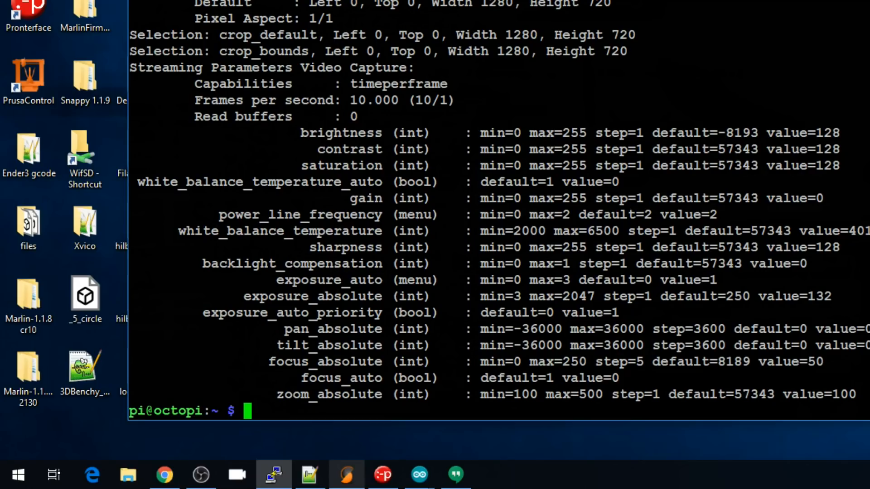
Step: Set white_balance_temperature_auto=0 on /dev/videoblack with v4l2-ctl
type("v4l2-")
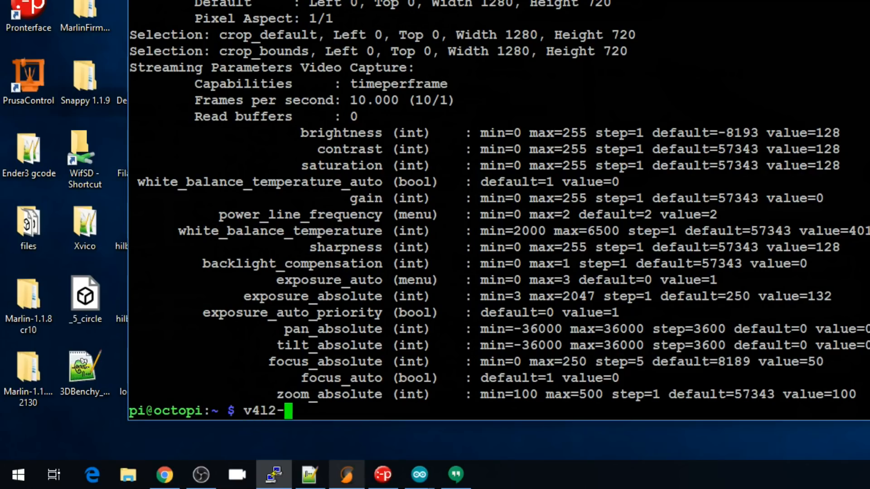
type("ctl")
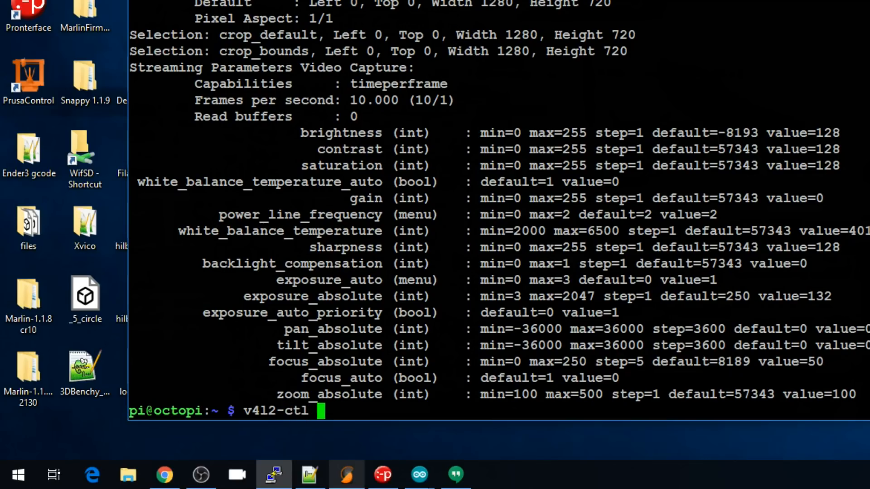
type("-d")
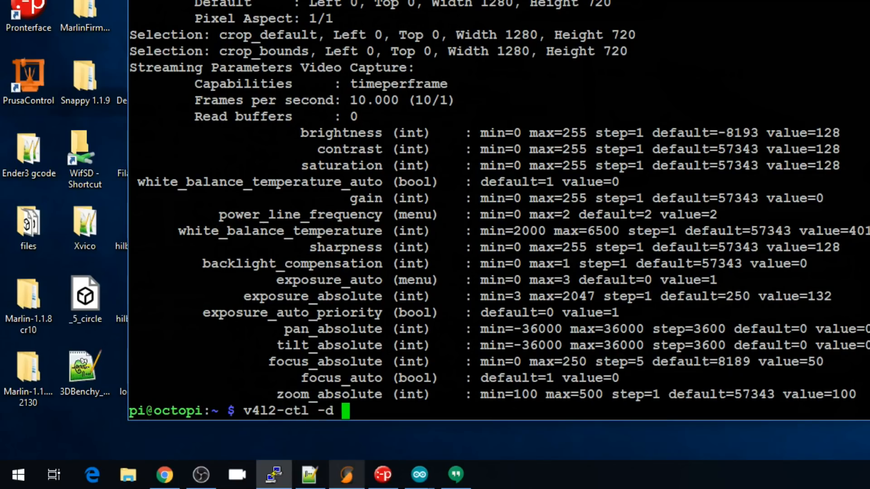
type("/dev/")
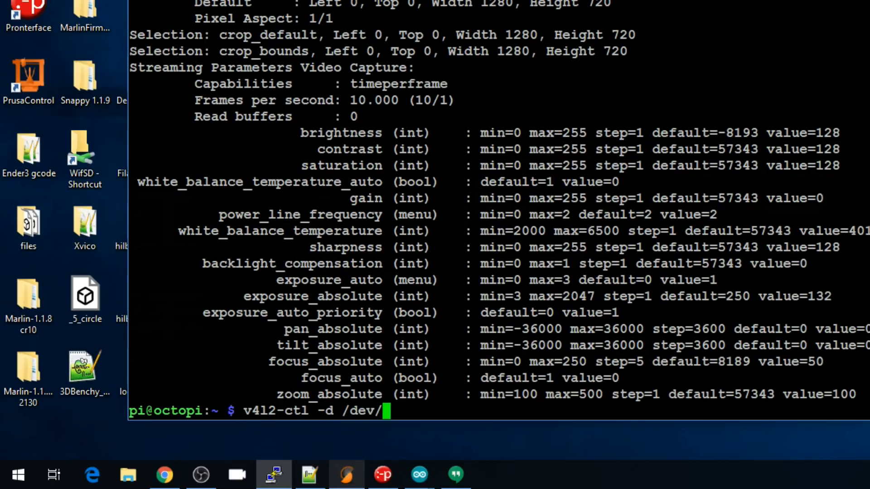
type("video")
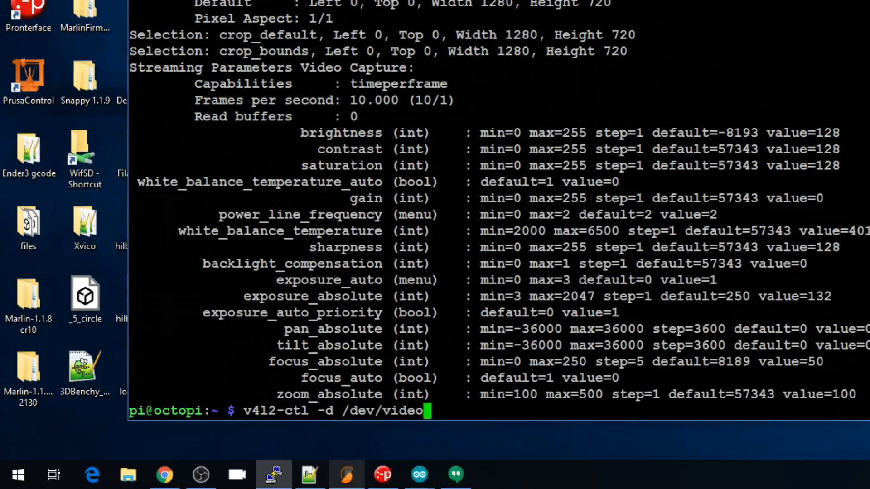
type("black")
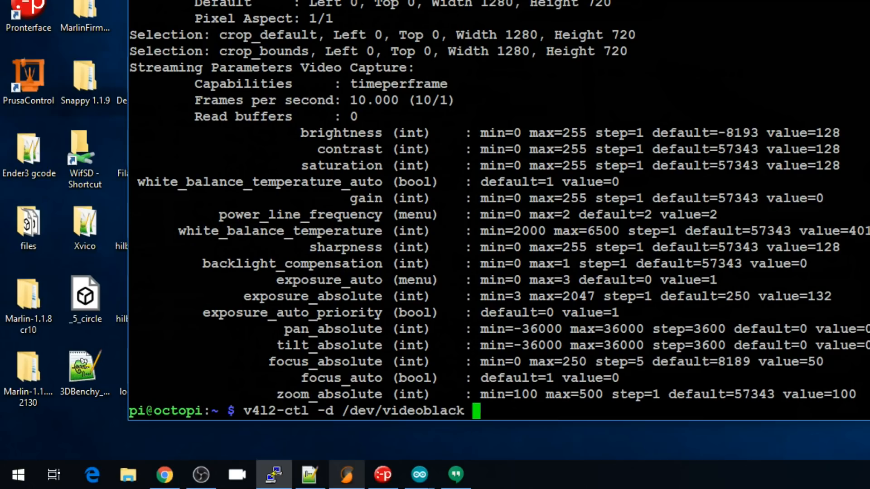
type("-c")
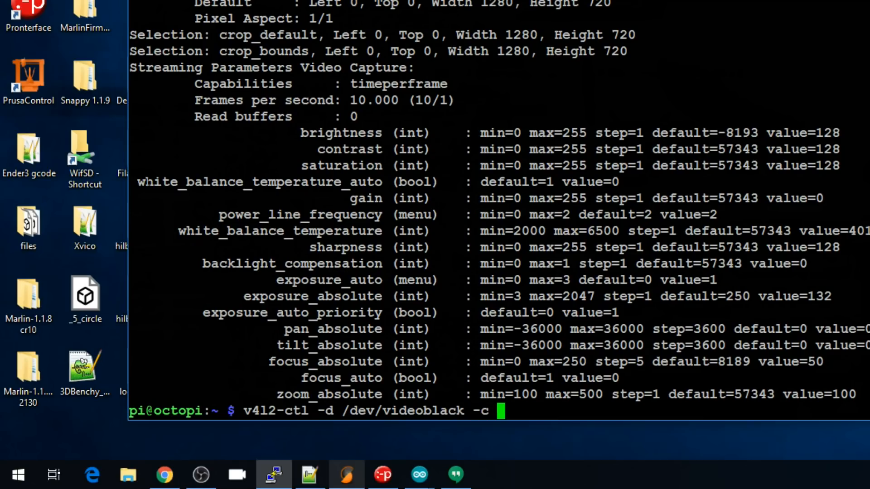
double_click(260, 182)
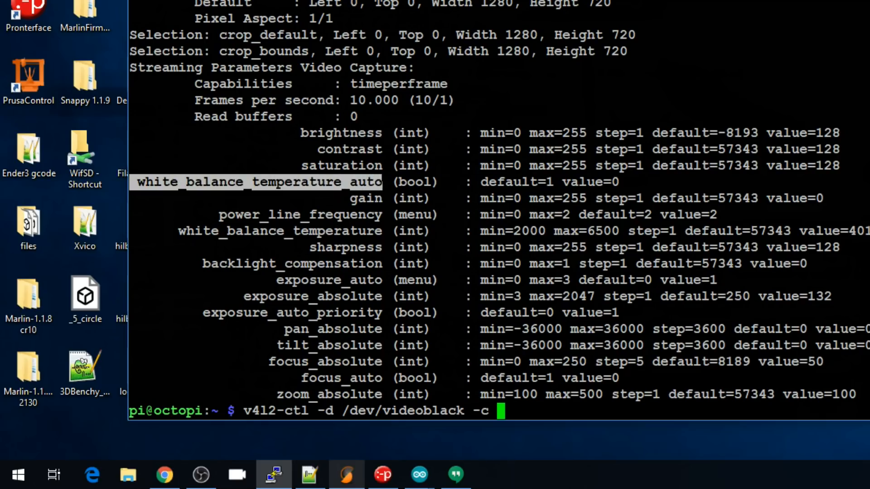
type("white_balance_temperature_auto")
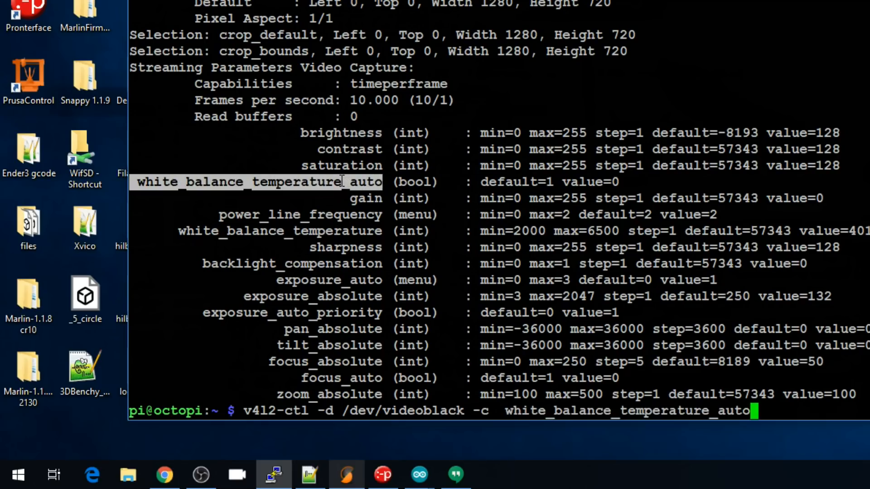
type("=0")
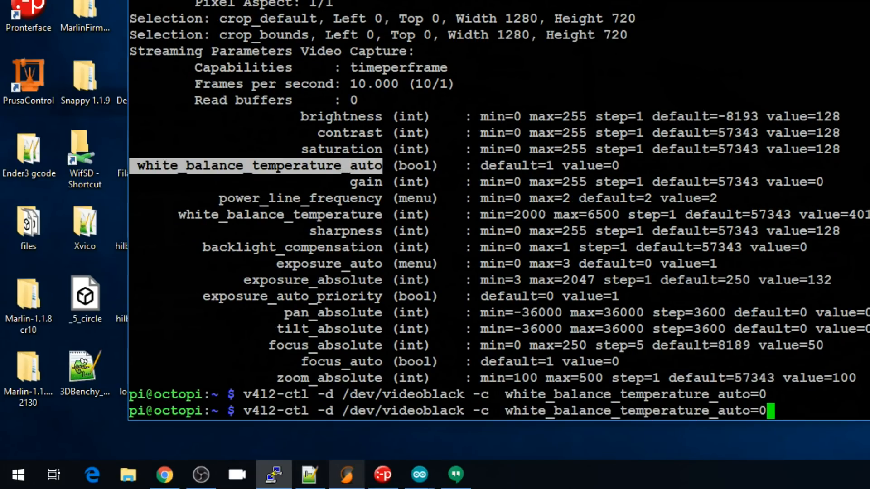
Step: Query white_balance_temperature (reads 6000), then reboot the Pi with sudo reboot now
key("BackSpace")
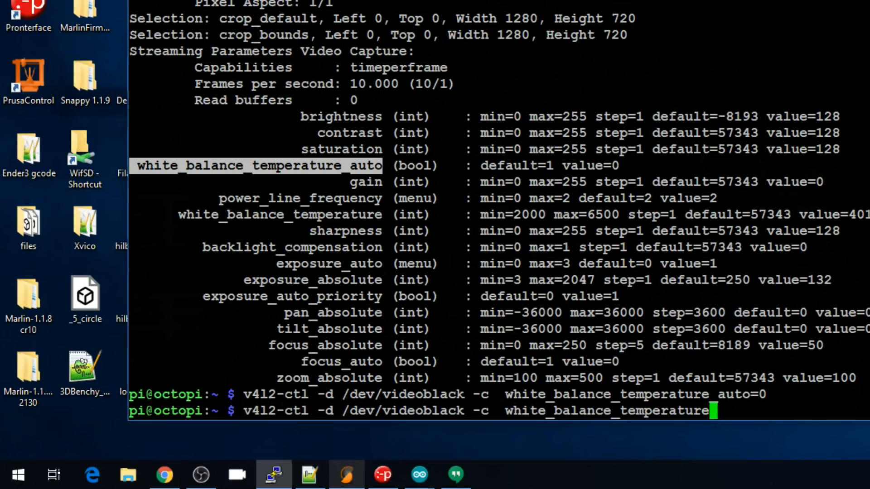
type("=")
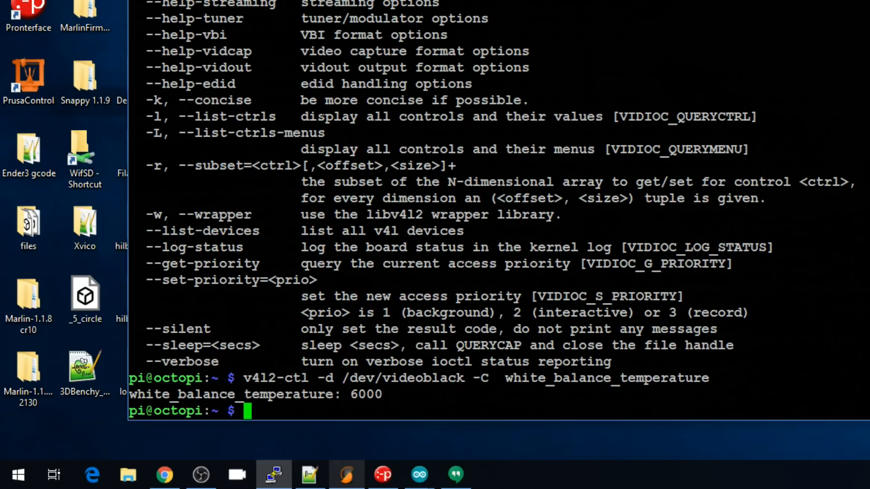
type("sudo")
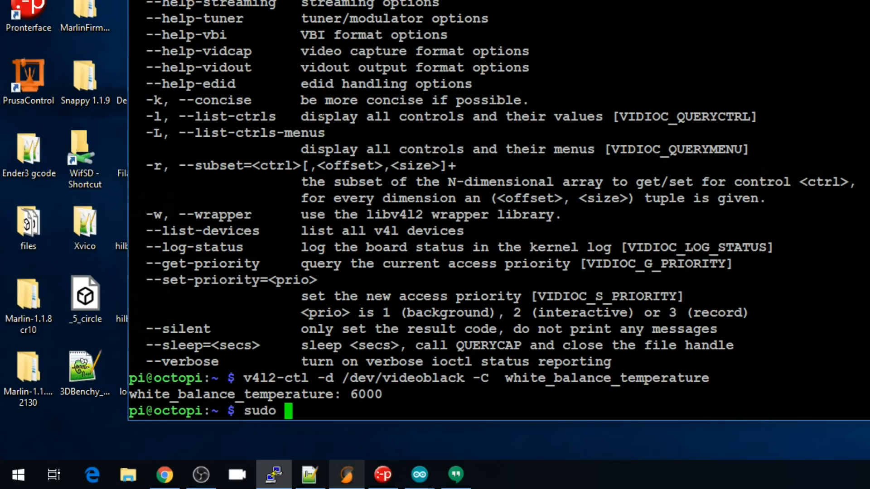
type("reboot n")
type("cat")
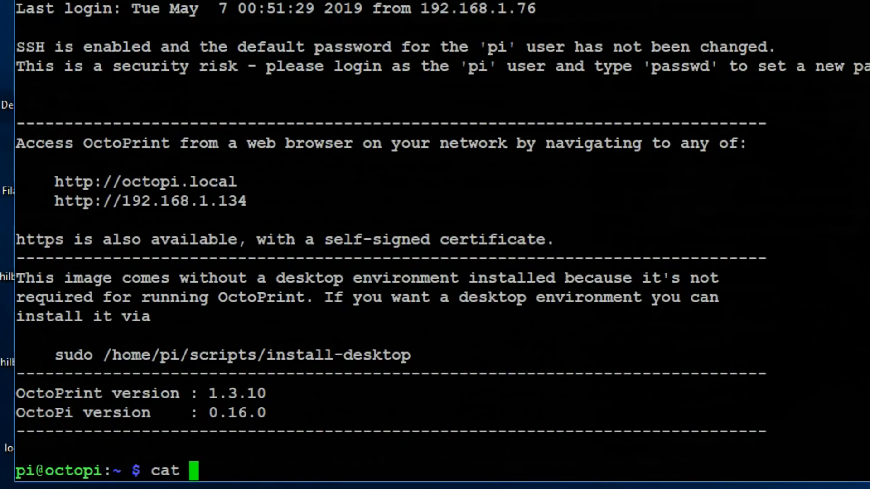
Step: Show /var/log/messages confirming 'Camset script complete', then start a white_balance_temperature query on videoblack
type("/var")
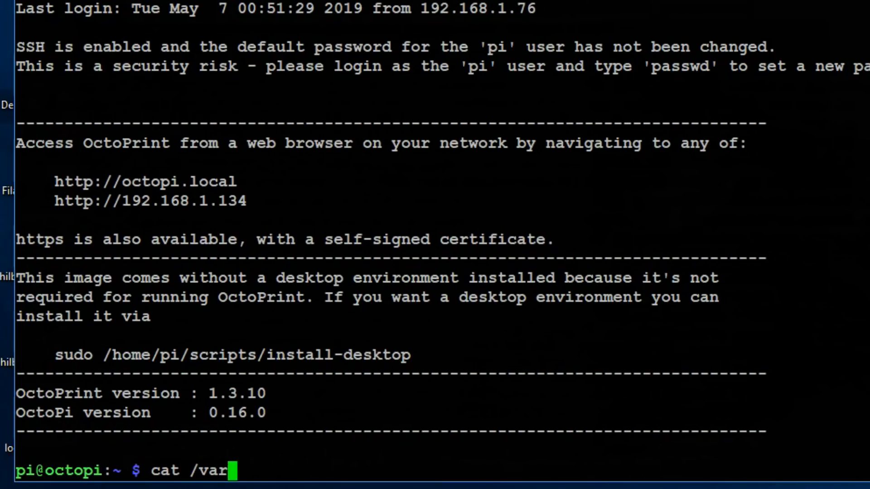
type("/log")
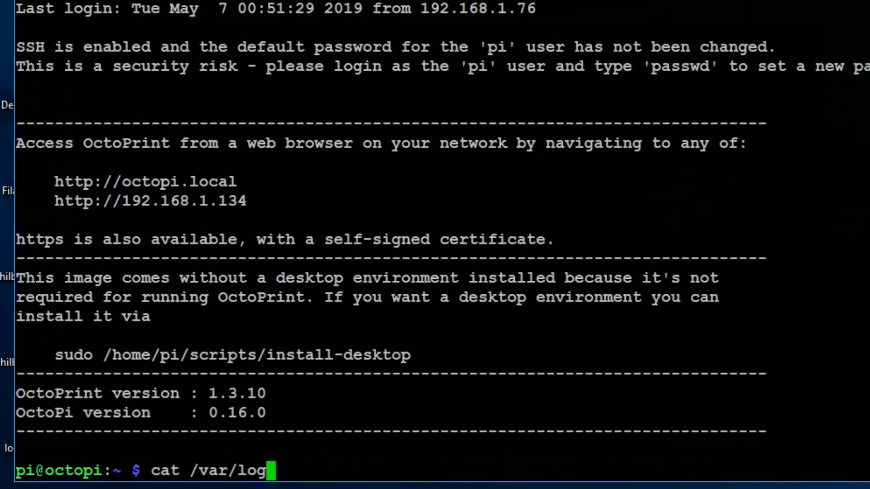
type("message")
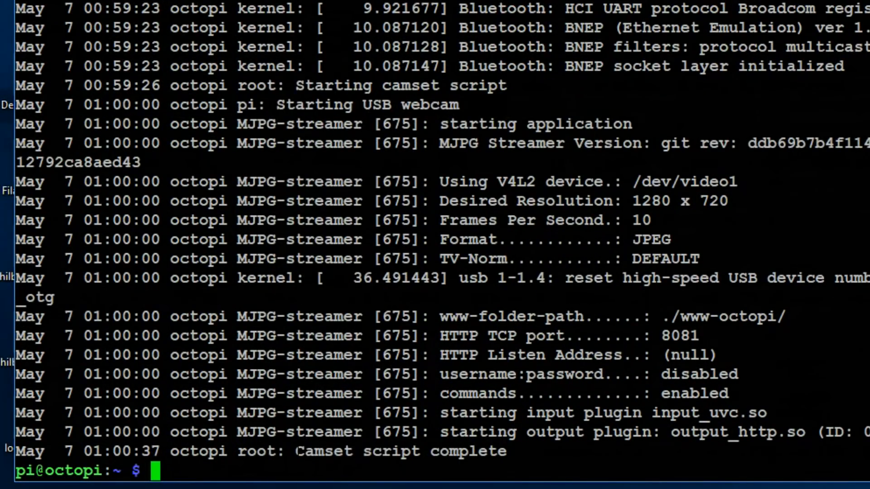
double_click(399, 451)
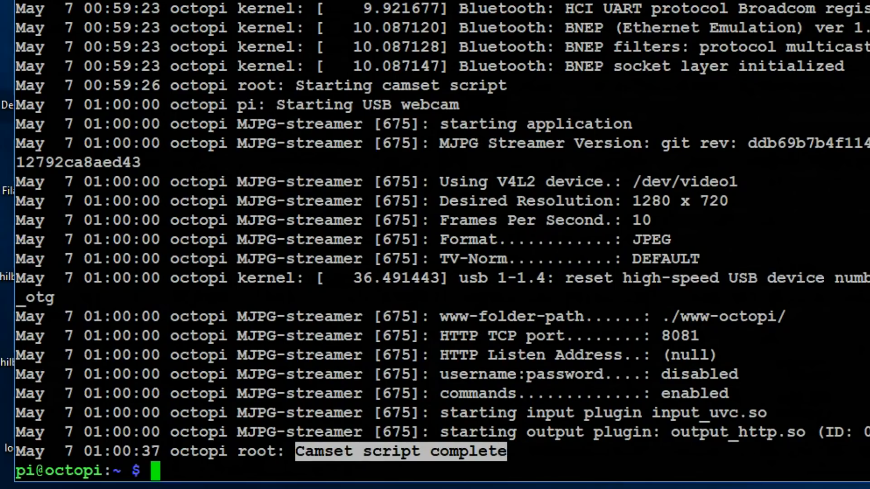
type("cat /var/log/messages")
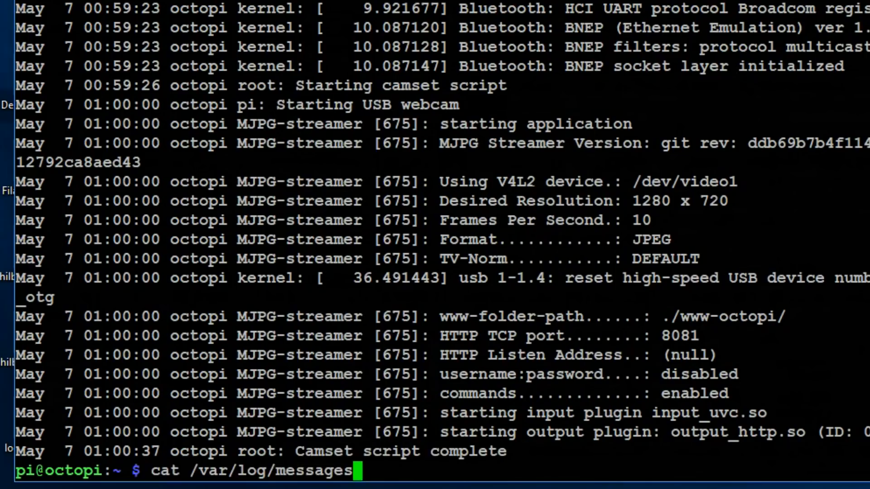
type("v4l2-ctl -d /dev/videoblack -C  white_balance_temperature")
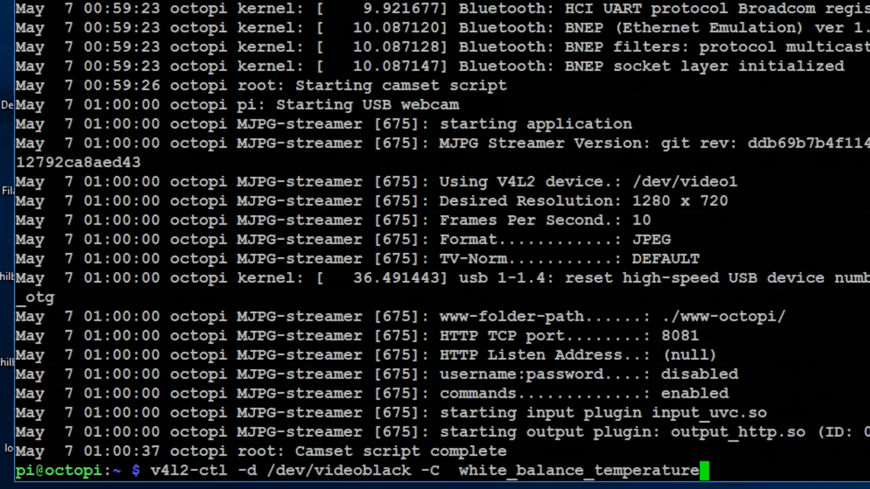